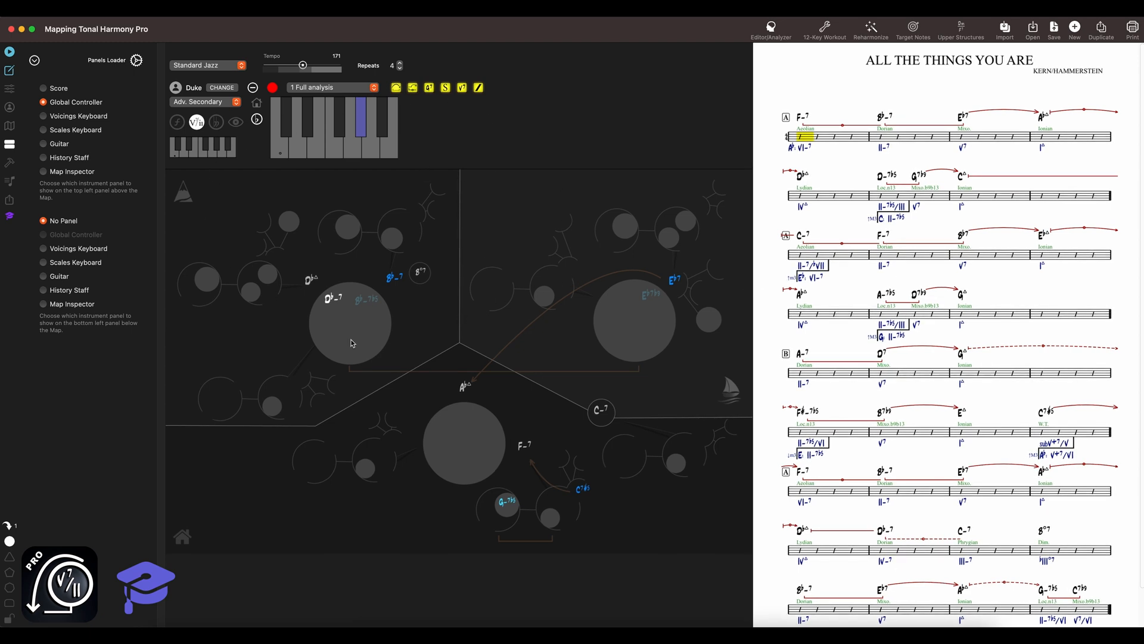
{"action": "mouse_move", "coordinate": [59, 179]}
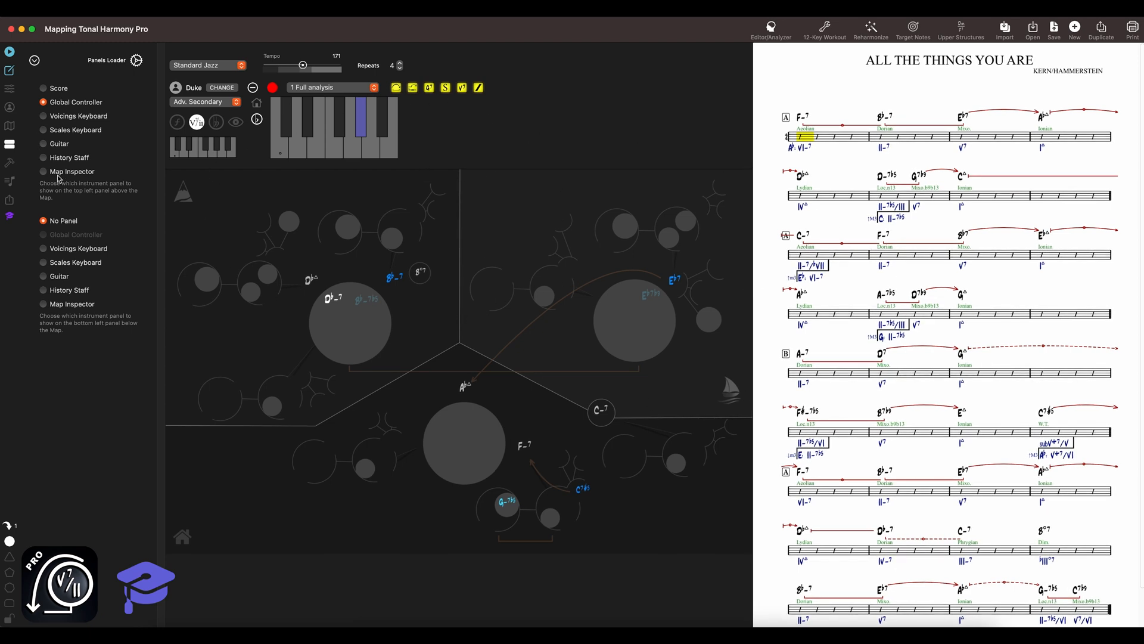
{"action": "mouse_move", "coordinate": [390, 152]}
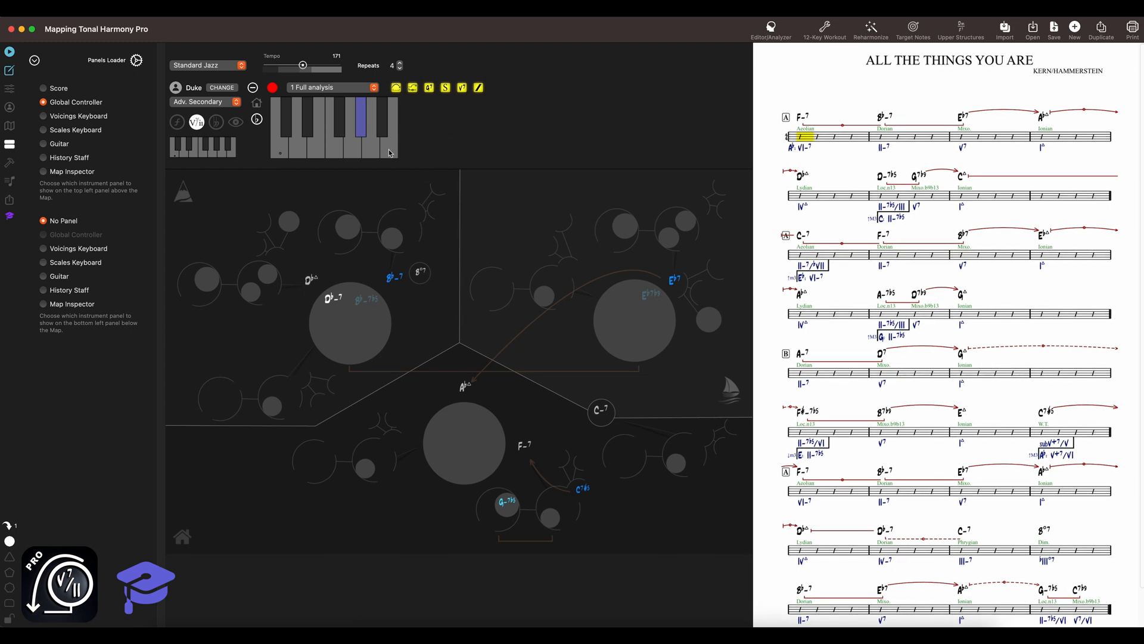
{"action": "mouse_move", "coordinate": [514, 166]}
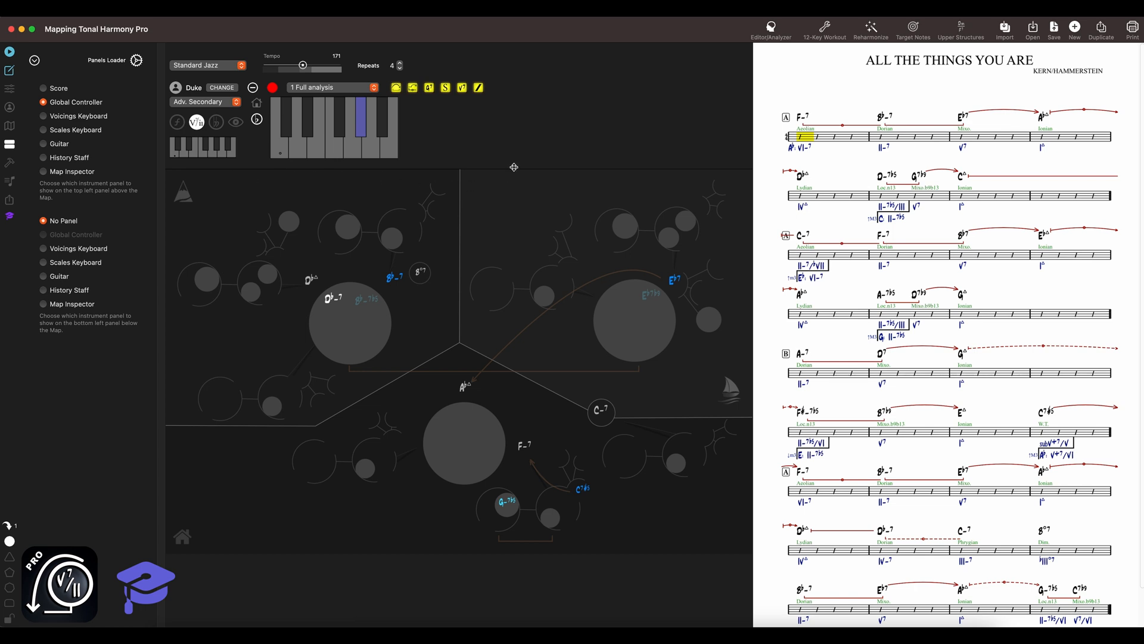
{"action": "mouse_move", "coordinate": [552, 145]}
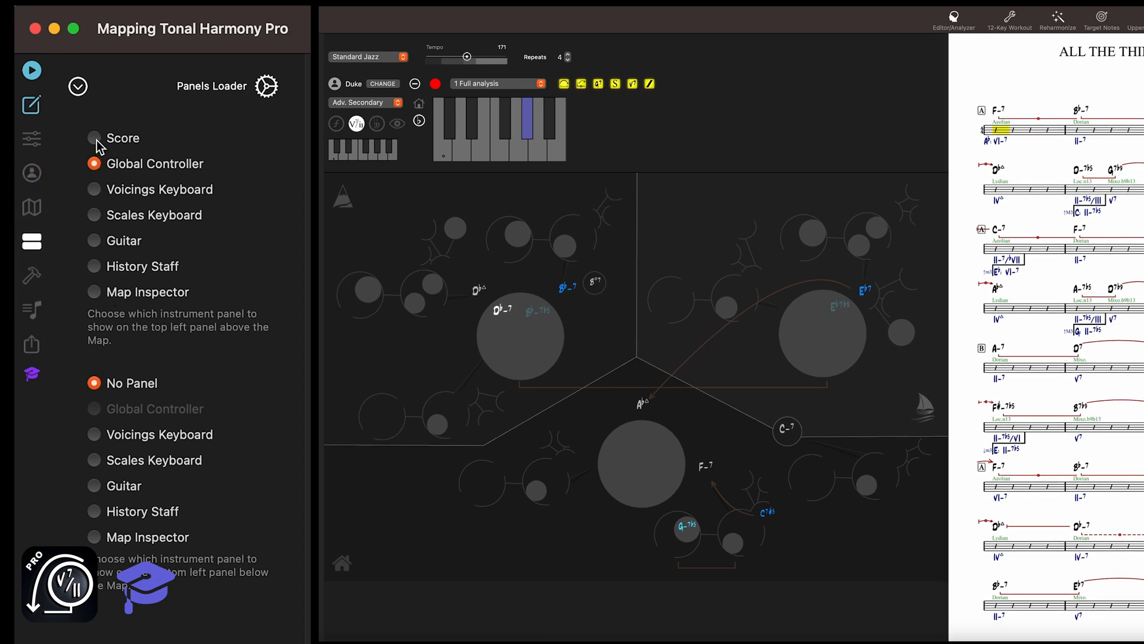
Step: Load the Score panel so the All The Things You Are lead sheet sits above the map
{"action": "left_click", "coordinate": [94, 138]}
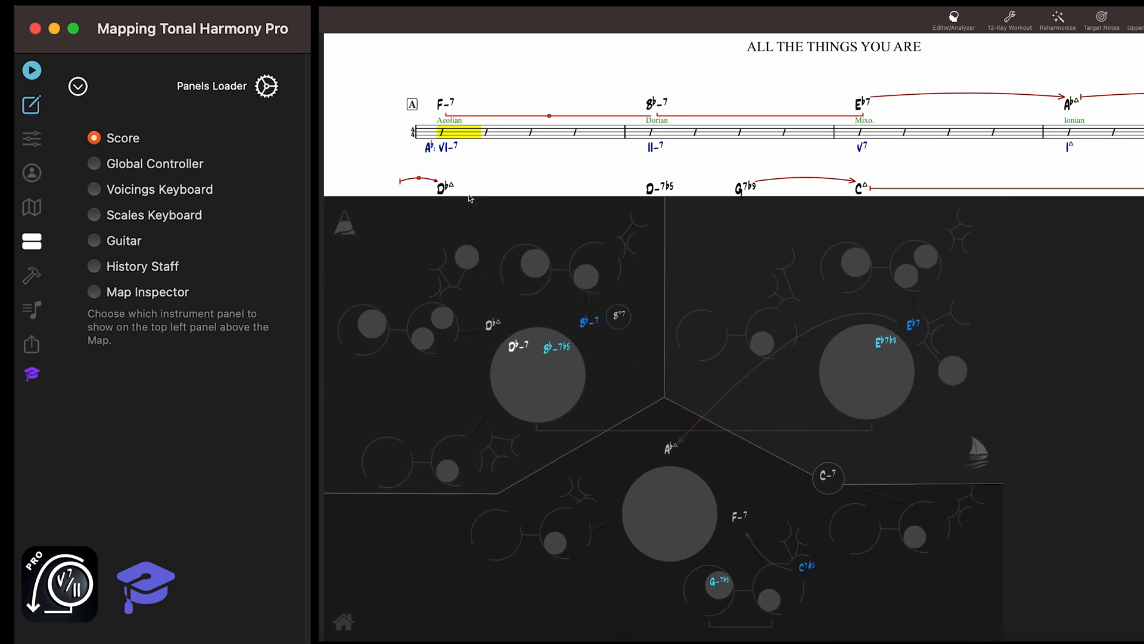
{"action": "mouse_move", "coordinate": [814, 243]}
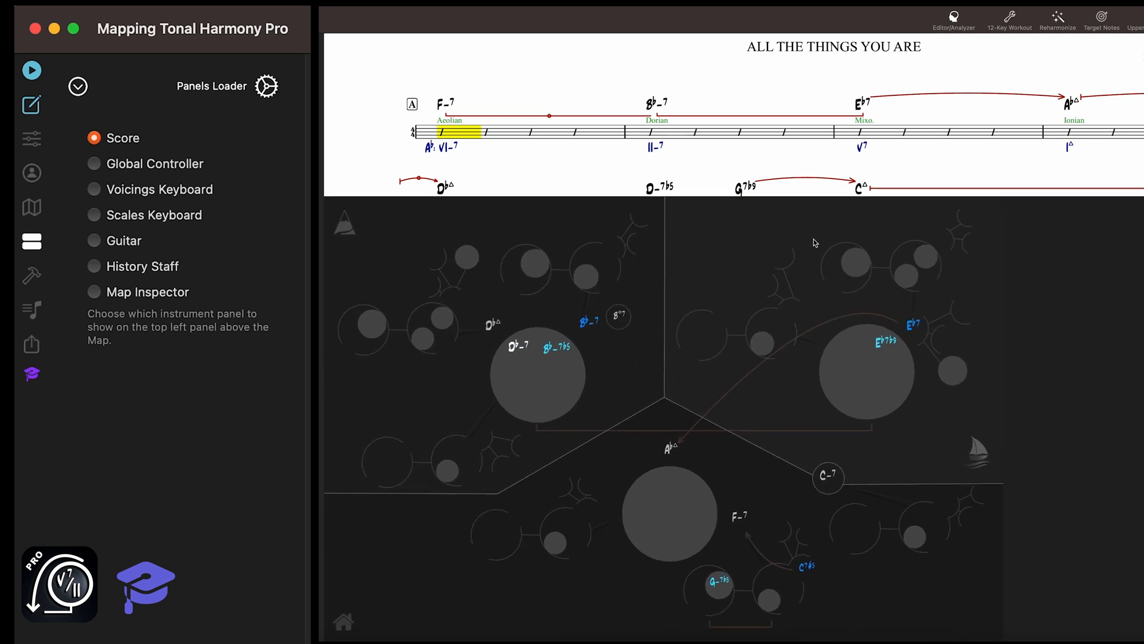
{"action": "mouse_move", "coordinate": [304, 304]}
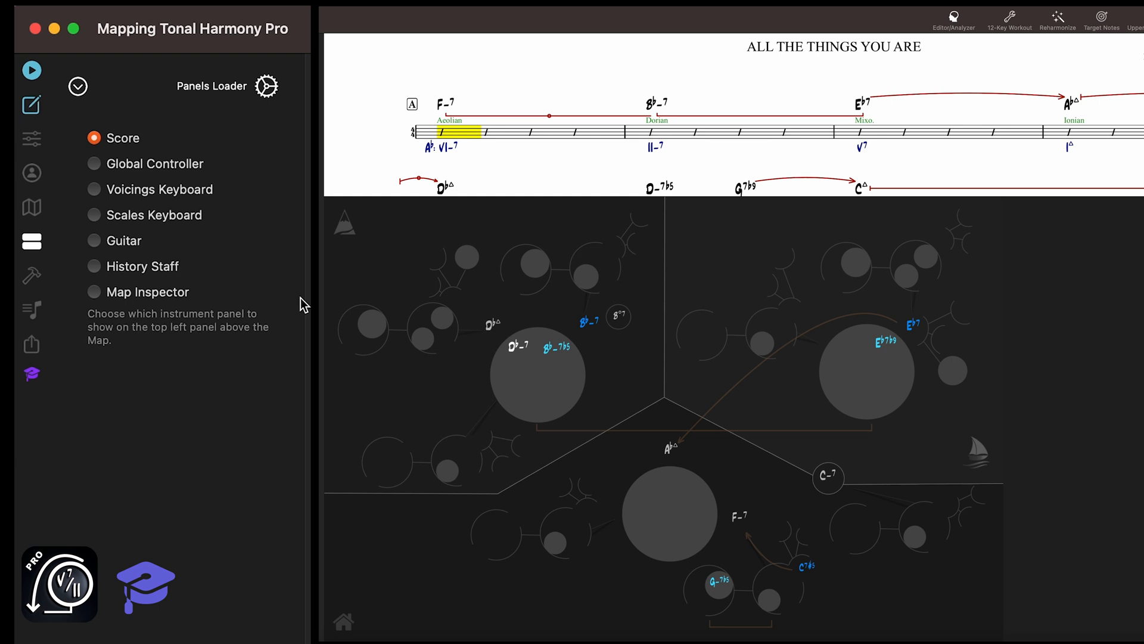
{"action": "mouse_move", "coordinate": [772, 250]}
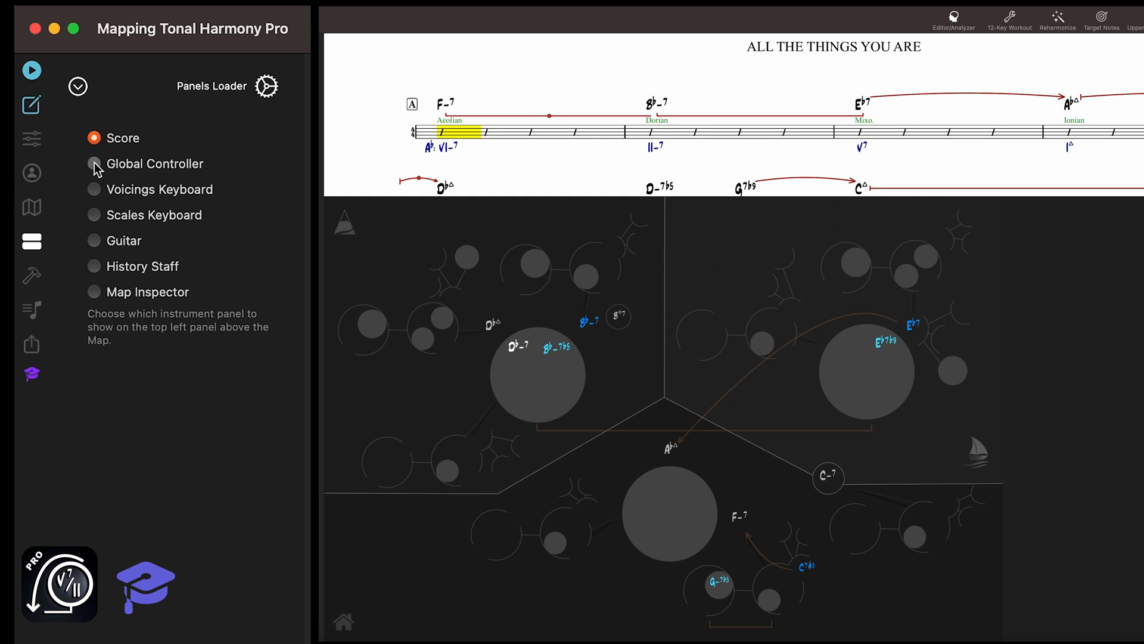
Step: Restore the Global Controller above the map, try Voicings Keyboard below, then set No Panel
{"action": "left_click", "coordinate": [93, 163]}
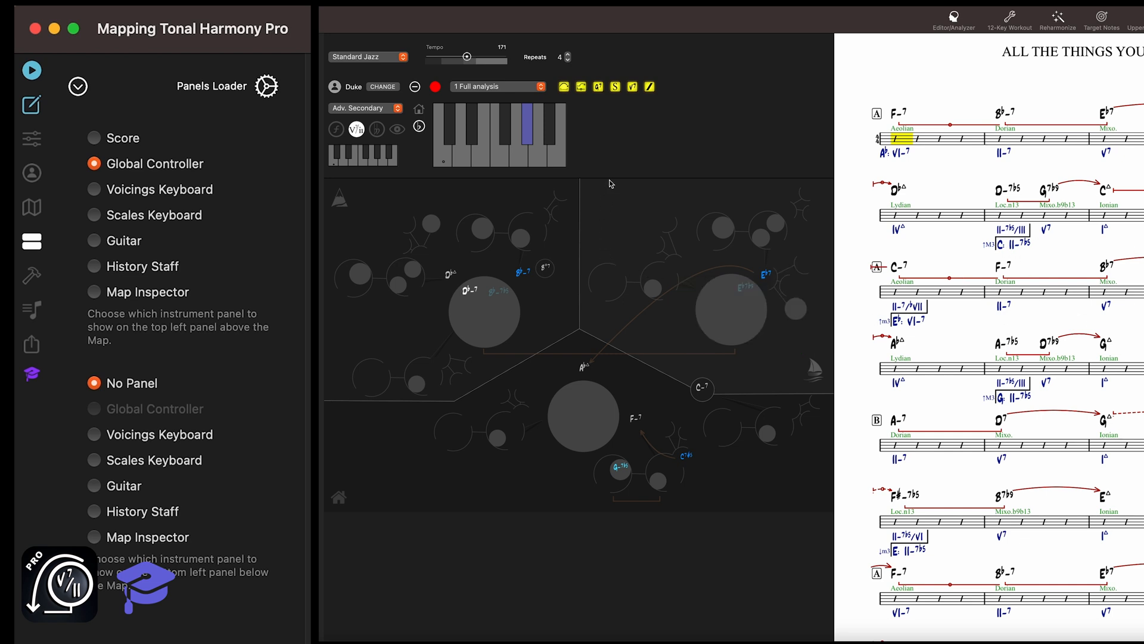
{"action": "mouse_move", "coordinate": [609, 217]}
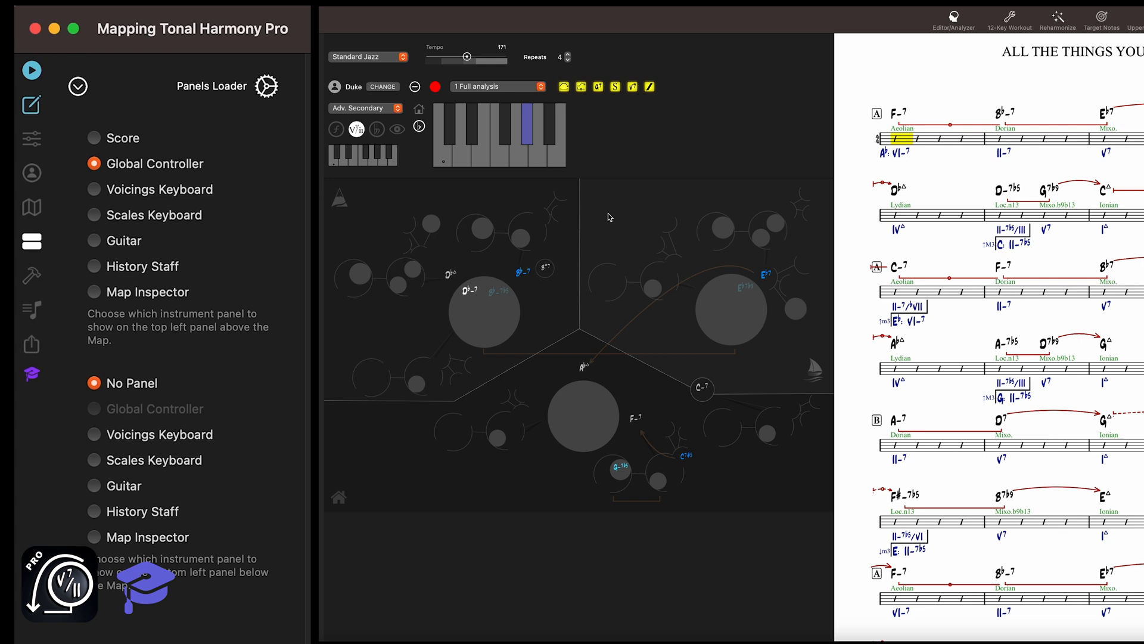
{"action": "left_click", "coordinate": [94, 434]}
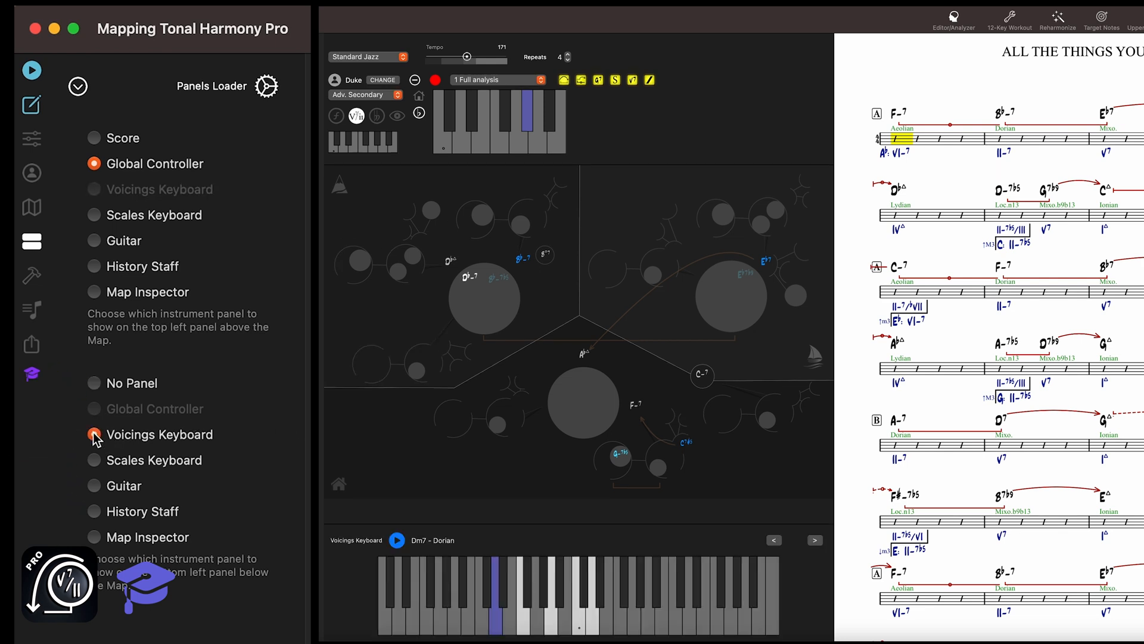
{"action": "left_click", "coordinate": [94, 434]}
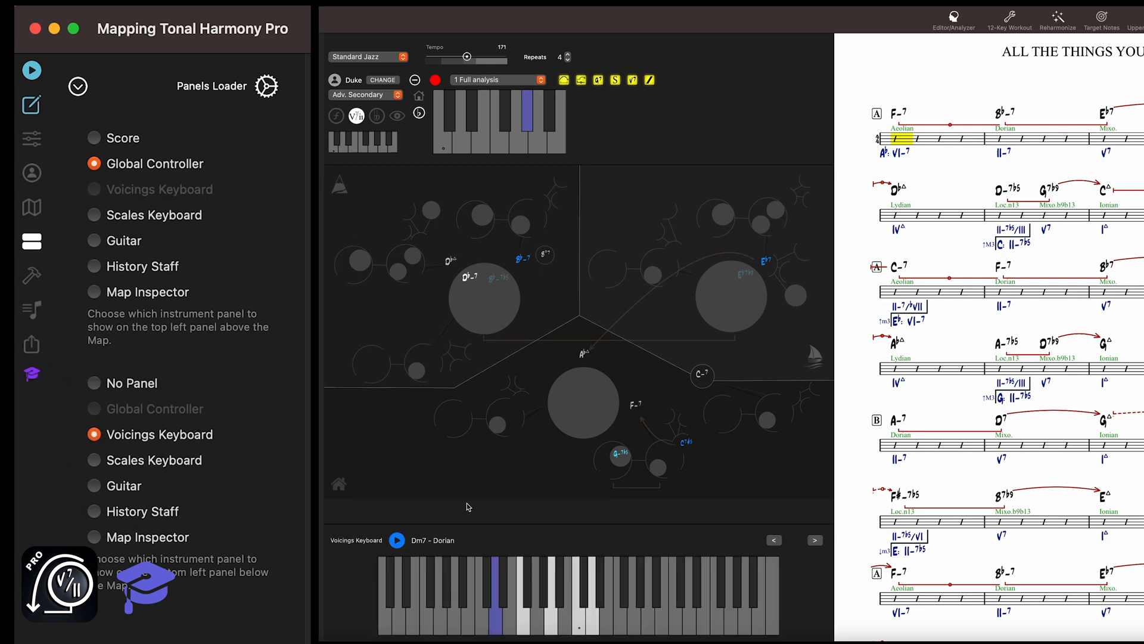
{"action": "left_click", "coordinate": [96, 383]}
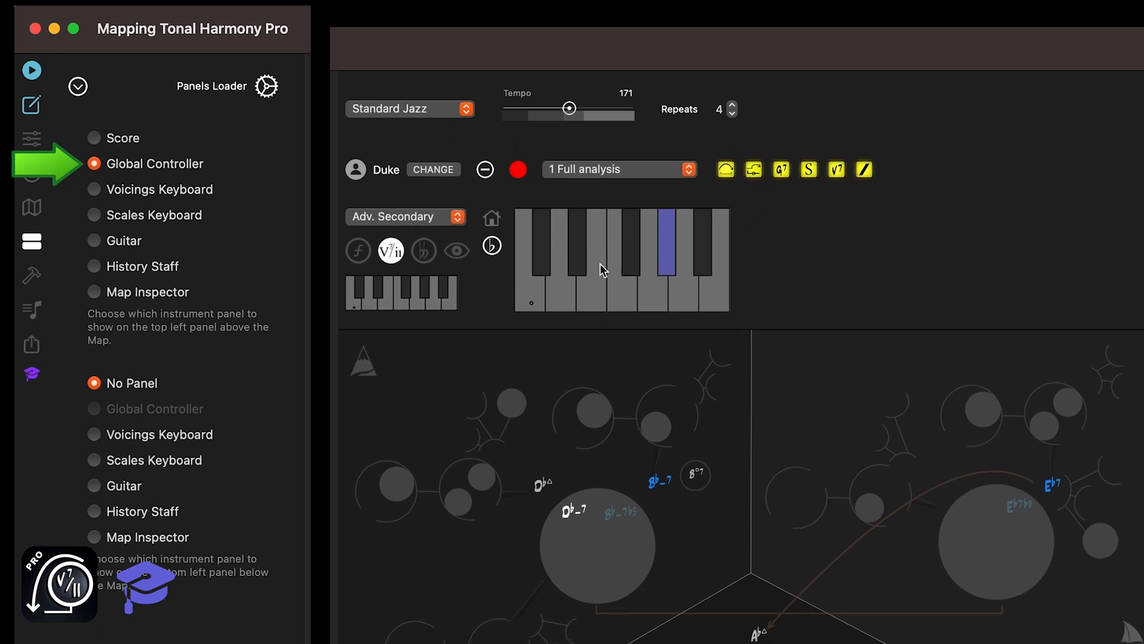
{"action": "mouse_move", "coordinate": [350, 275]}
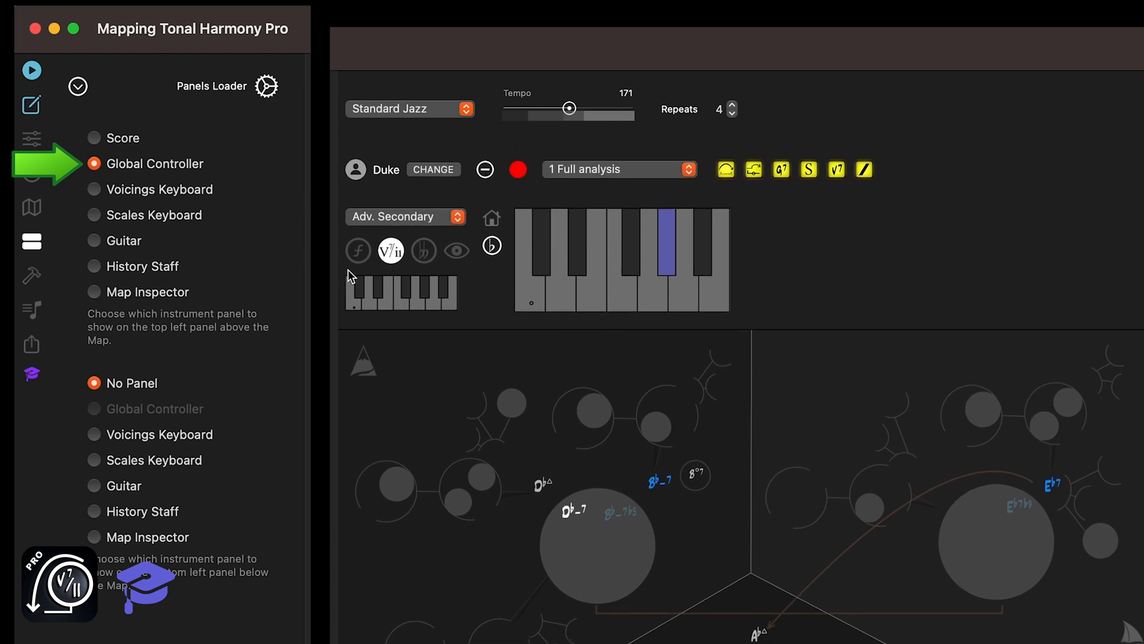
{"action": "mouse_move", "coordinate": [522, 295]}
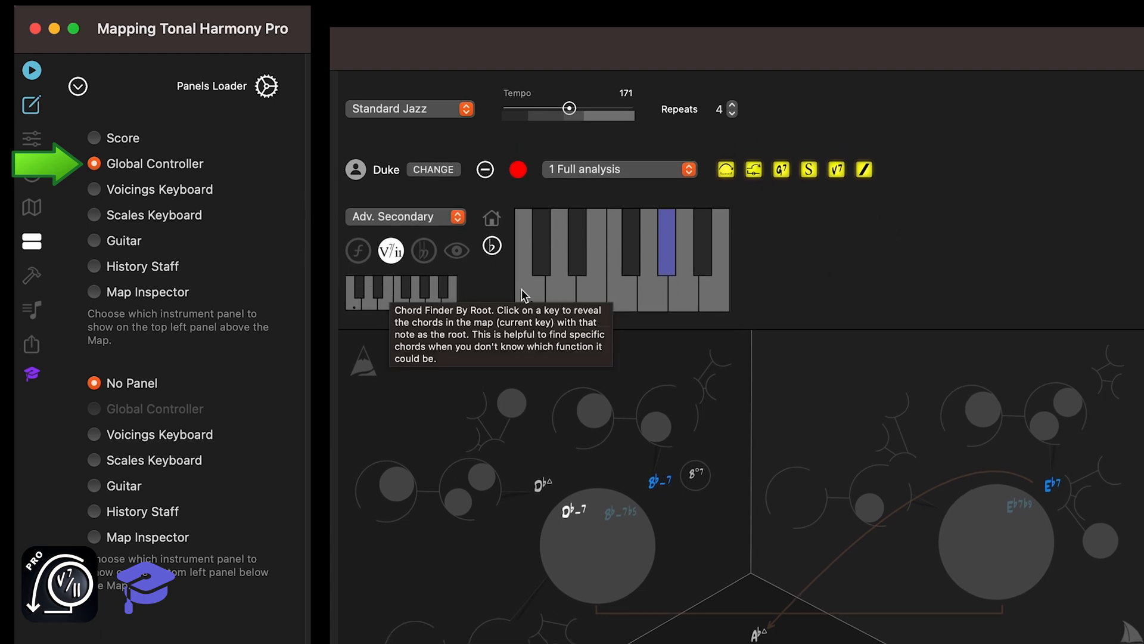
{"action": "mouse_move", "coordinate": [814, 319]}
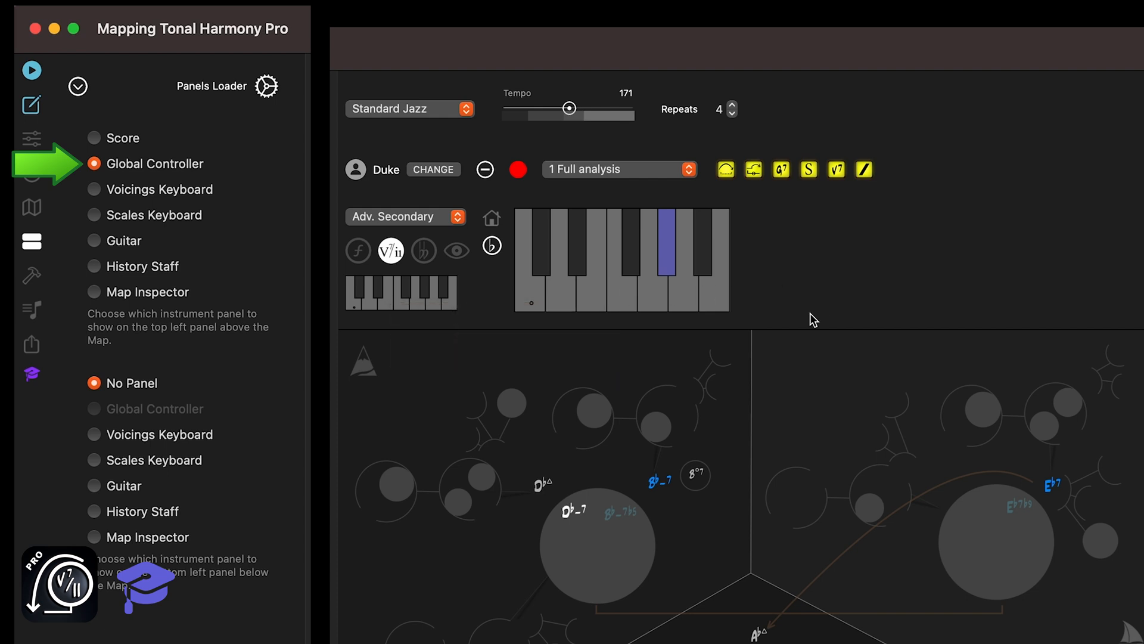
{"action": "mouse_move", "coordinate": [96, 196]}
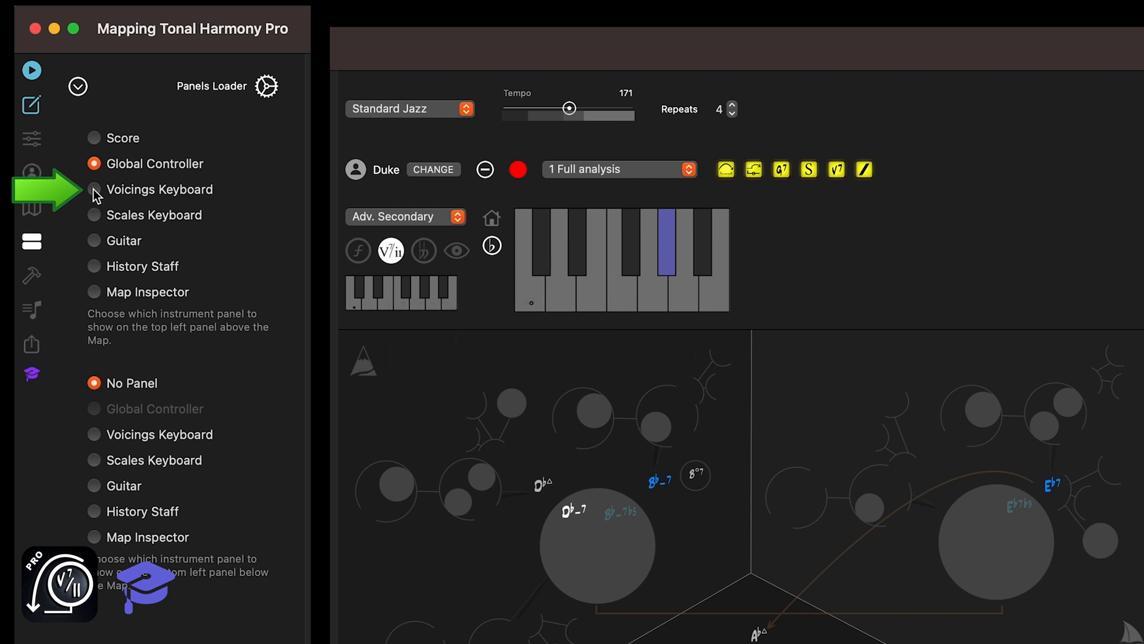
Step: Load the Voicings Keyboard above the map and voice Abmaj7 and Bbm7 from the map
{"action": "left_click", "coordinate": [95, 189]}
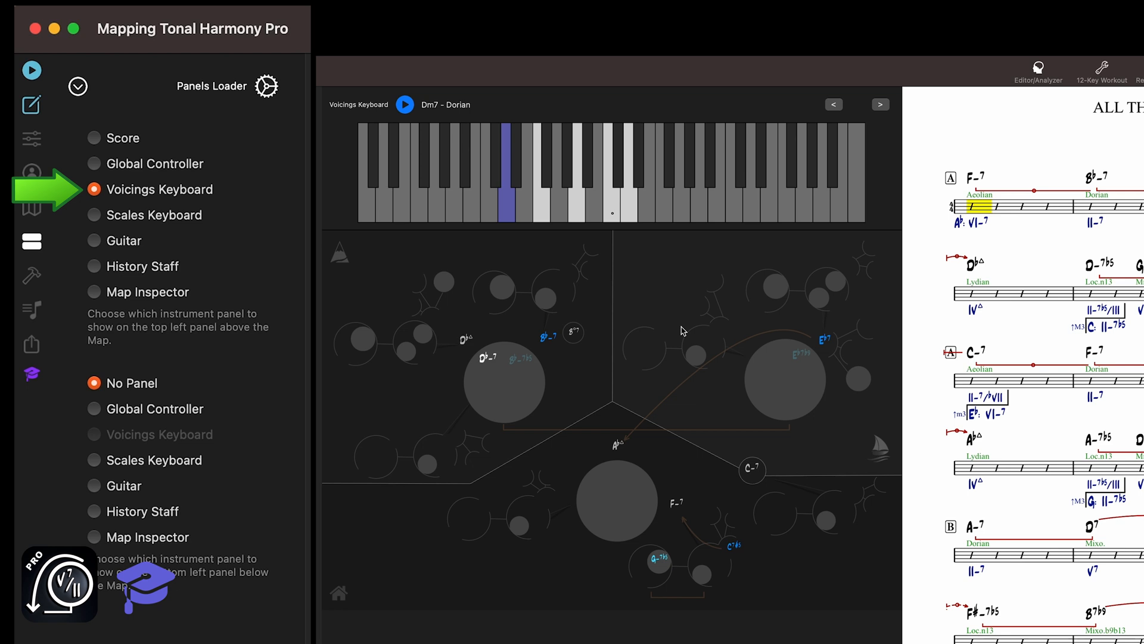
{"action": "left_click", "coordinate": [593, 422]}
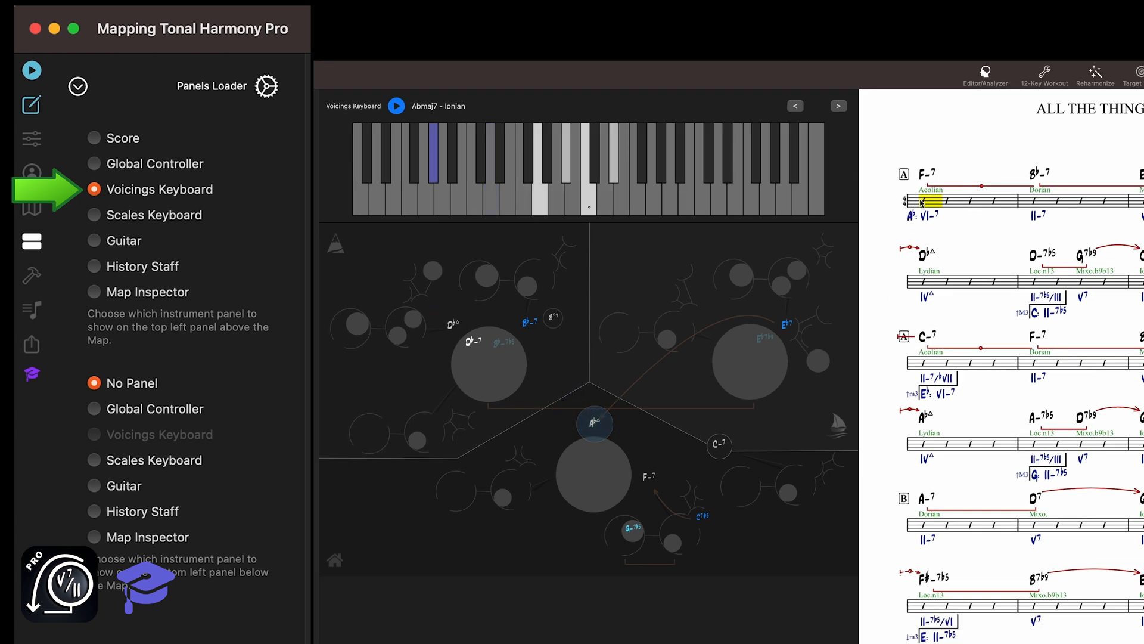
{"action": "left_click", "coordinate": [1036, 201]}
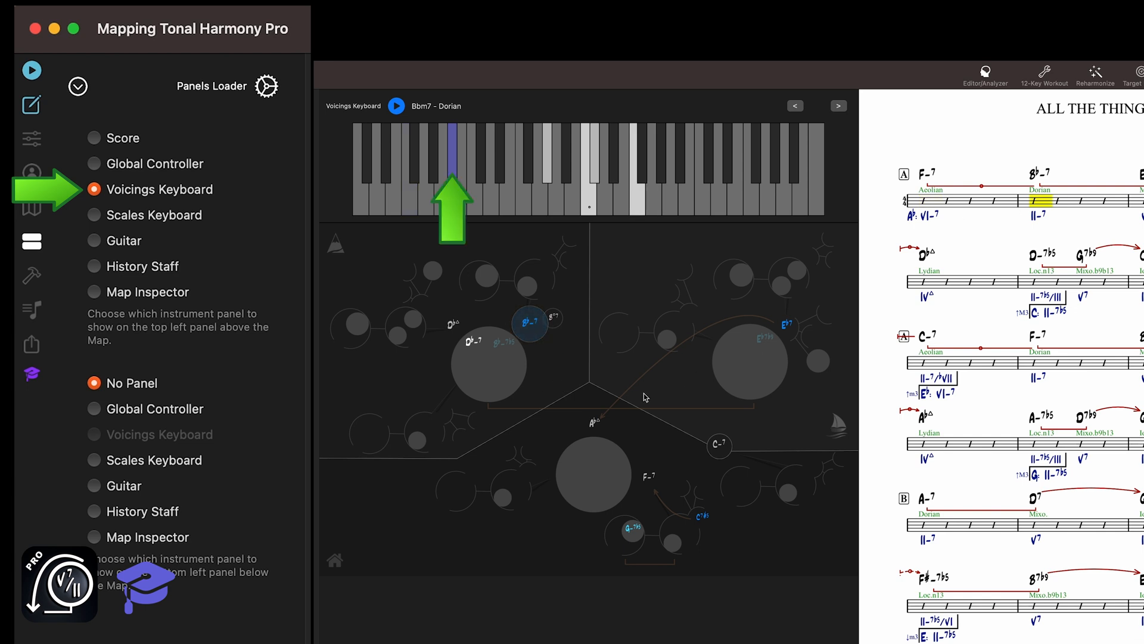
{"action": "mouse_move", "coordinate": [607, 431]}
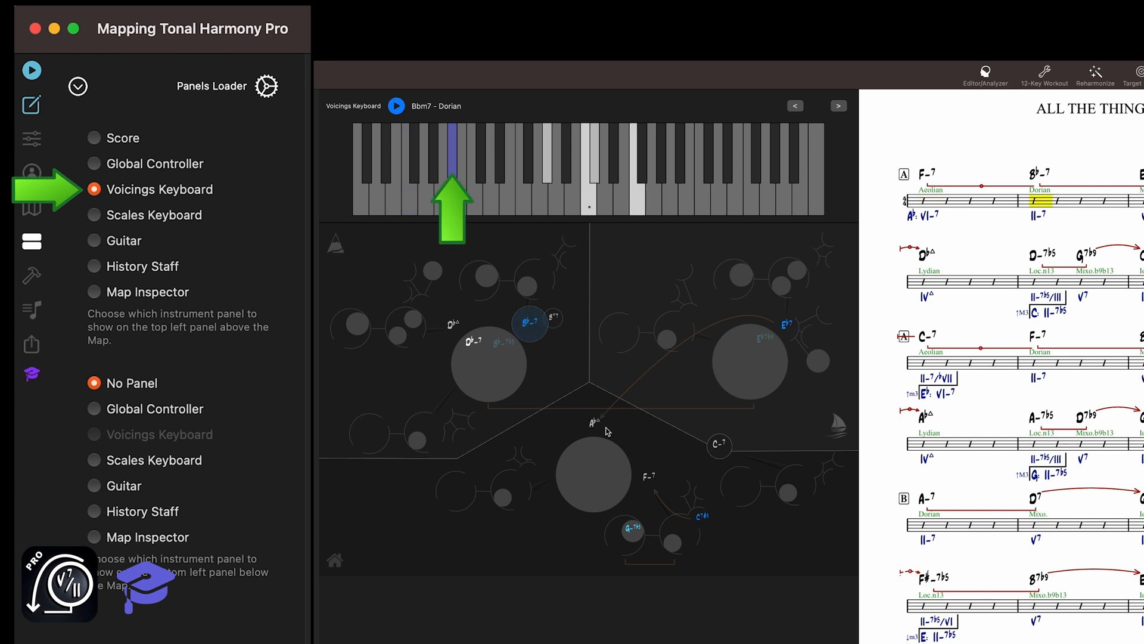
Step: Return to Abmaj7 and voice the Eb7 chord, showing Eb7 Mixolydian on the keyboard
{"action": "left_click", "coordinate": [594, 423]}
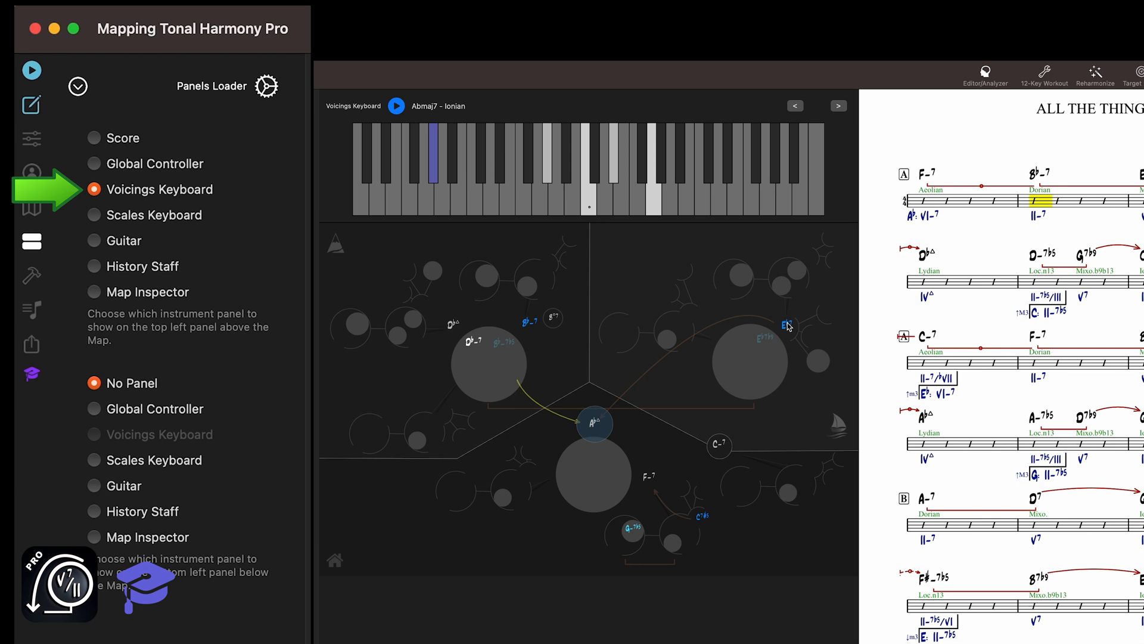
{"action": "left_click", "coordinate": [787, 324]}
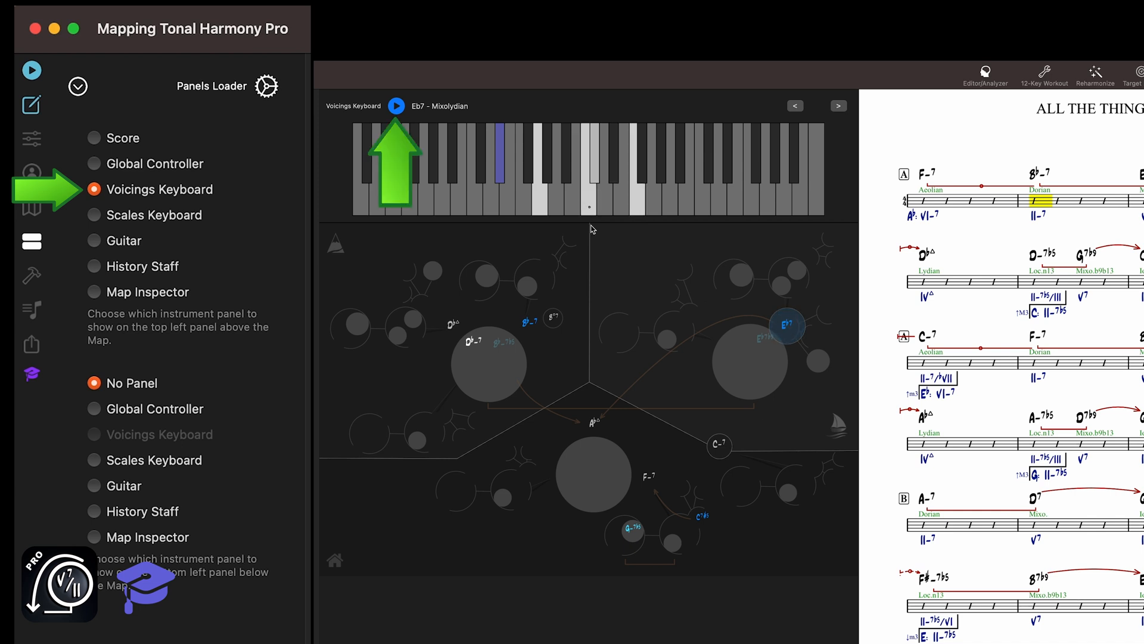
{"action": "left_click", "coordinate": [396, 107]}
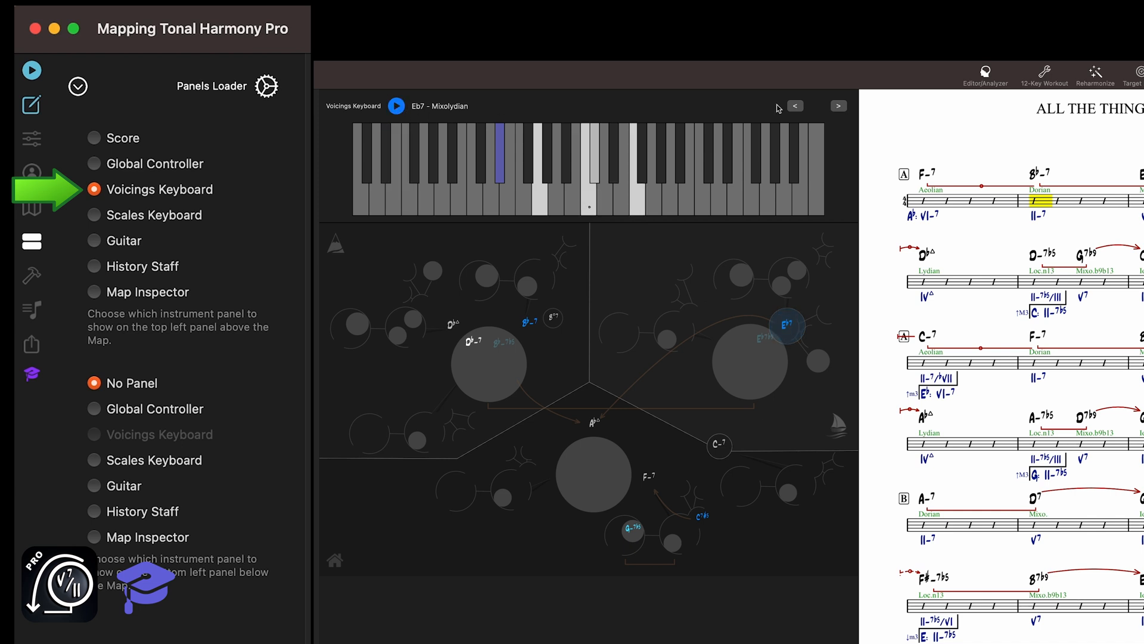
Step: Step through further Eb7 voicings, then follow the Bbm7 and Abmaj7 bars in the score
{"action": "left_click", "coordinate": [838, 106]}
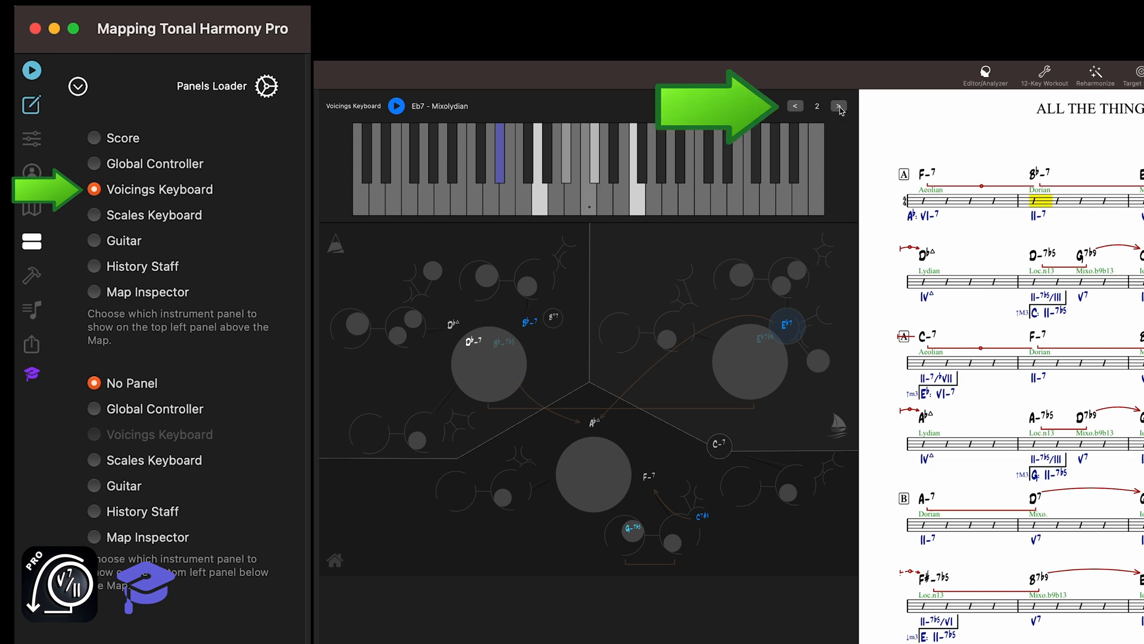
{"action": "left_click", "coordinate": [839, 106]}
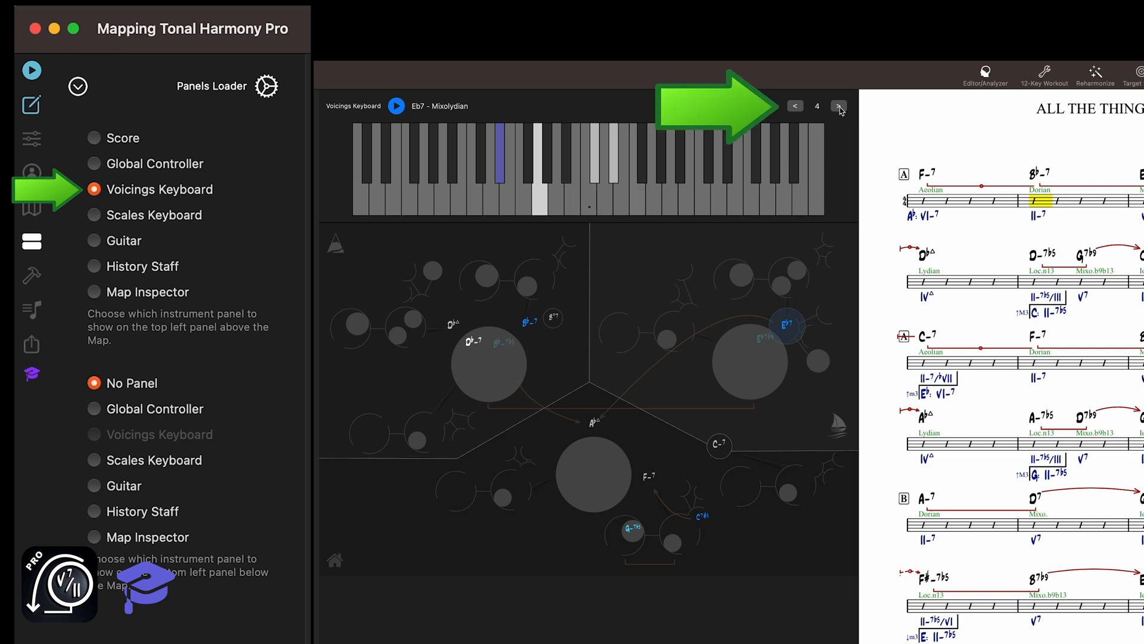
{"action": "left_click", "coordinate": [839, 108]}
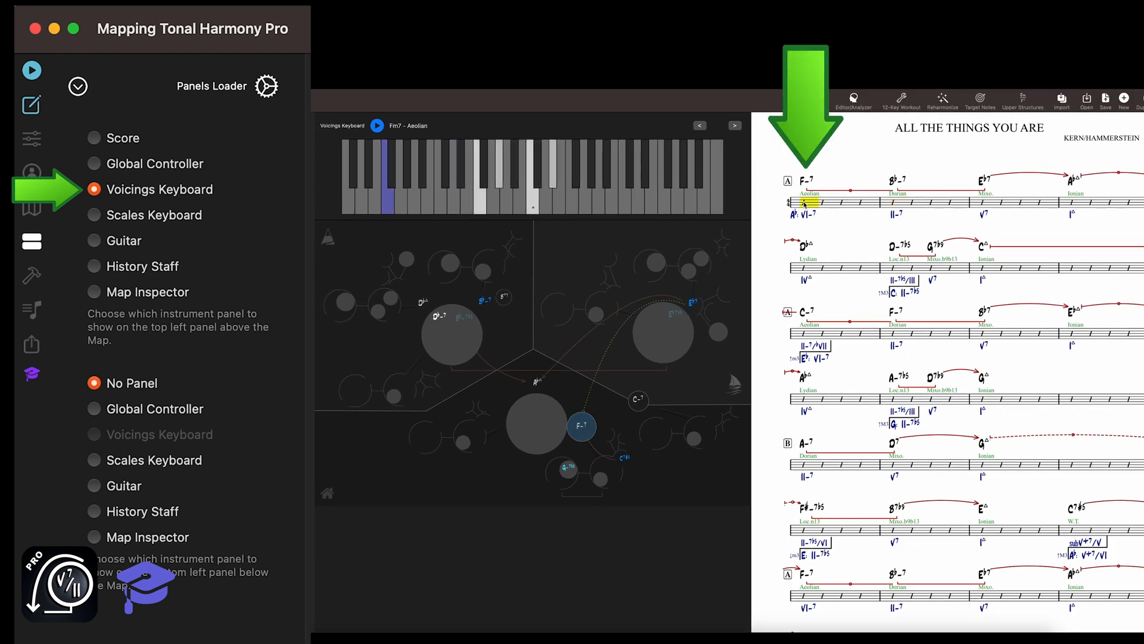
{"action": "left_click", "coordinate": [897, 203]}
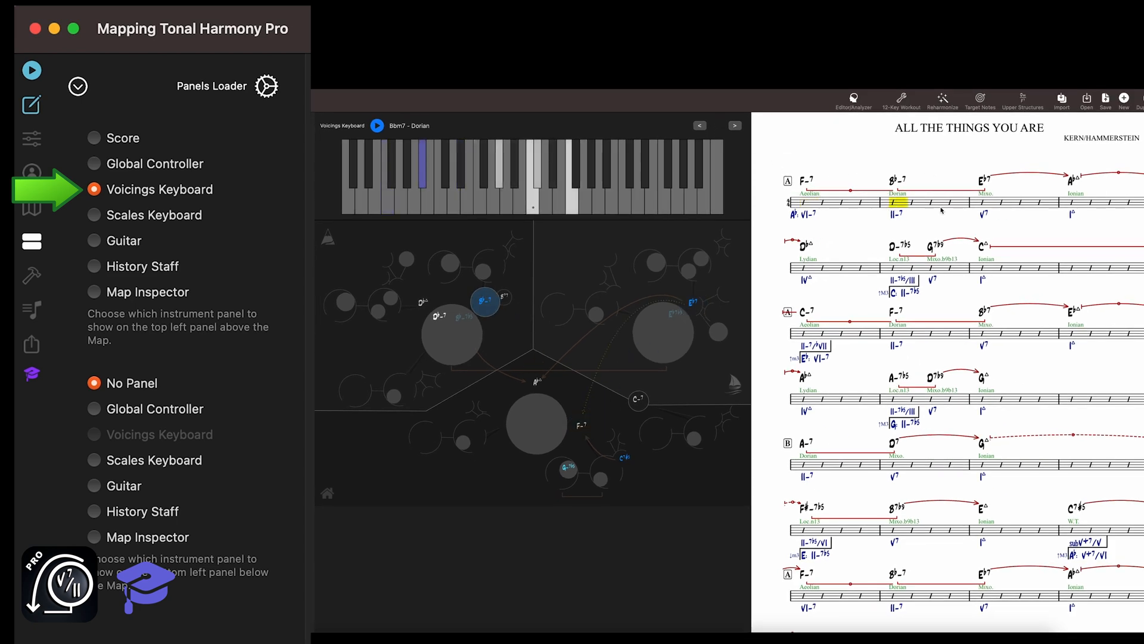
{"action": "left_click", "coordinate": [986, 203]}
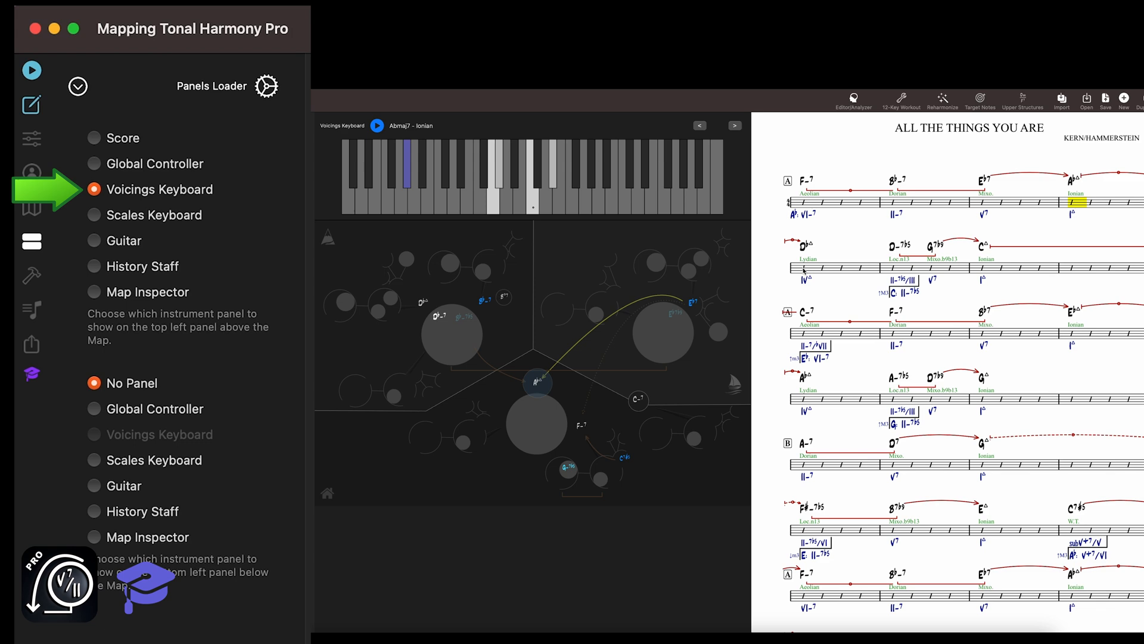
{"action": "mouse_move", "coordinate": [683, 322]}
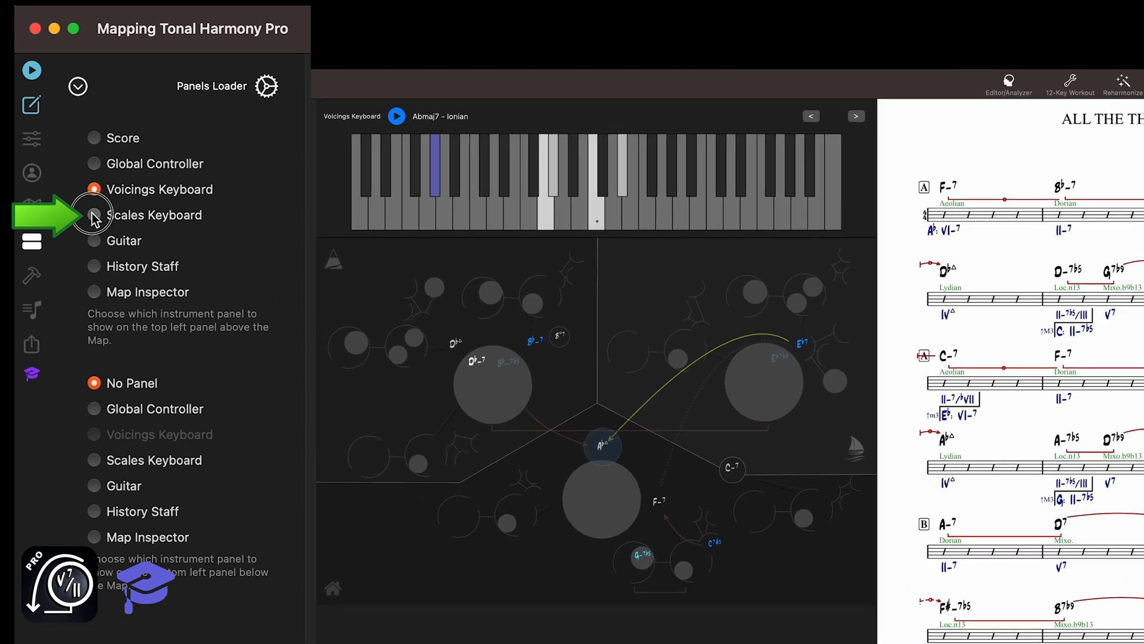
Step: Load the Scales Keyboard showing Abmaj7 Ionian, turn TN off and list its alternative scales
{"action": "left_click", "coordinate": [96, 215]}
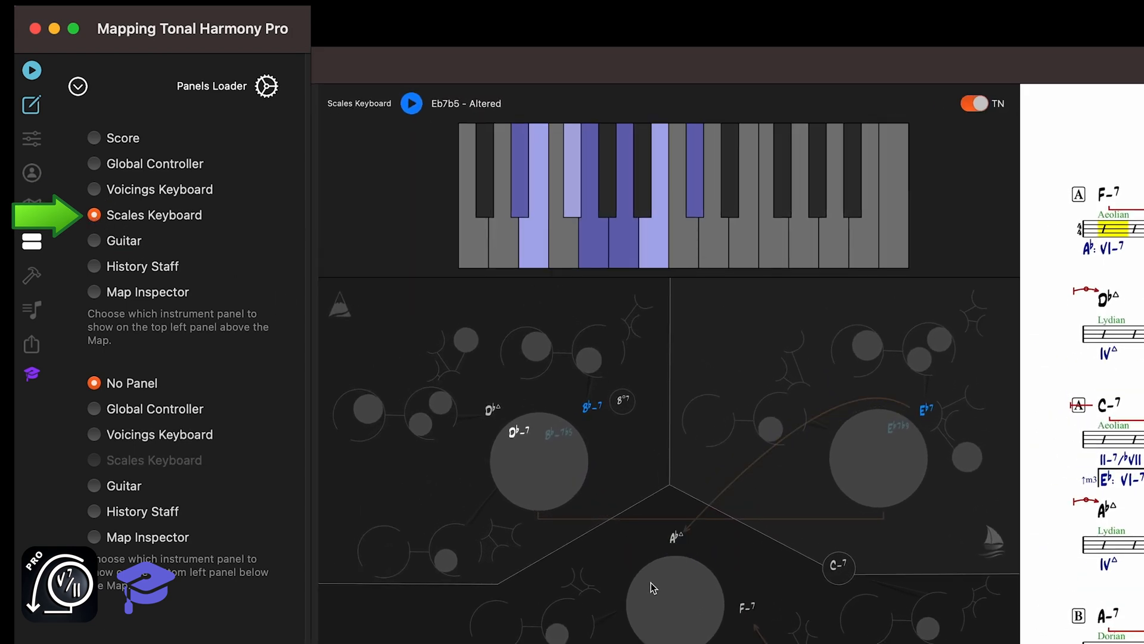
{"action": "left_click", "coordinate": [675, 537]}
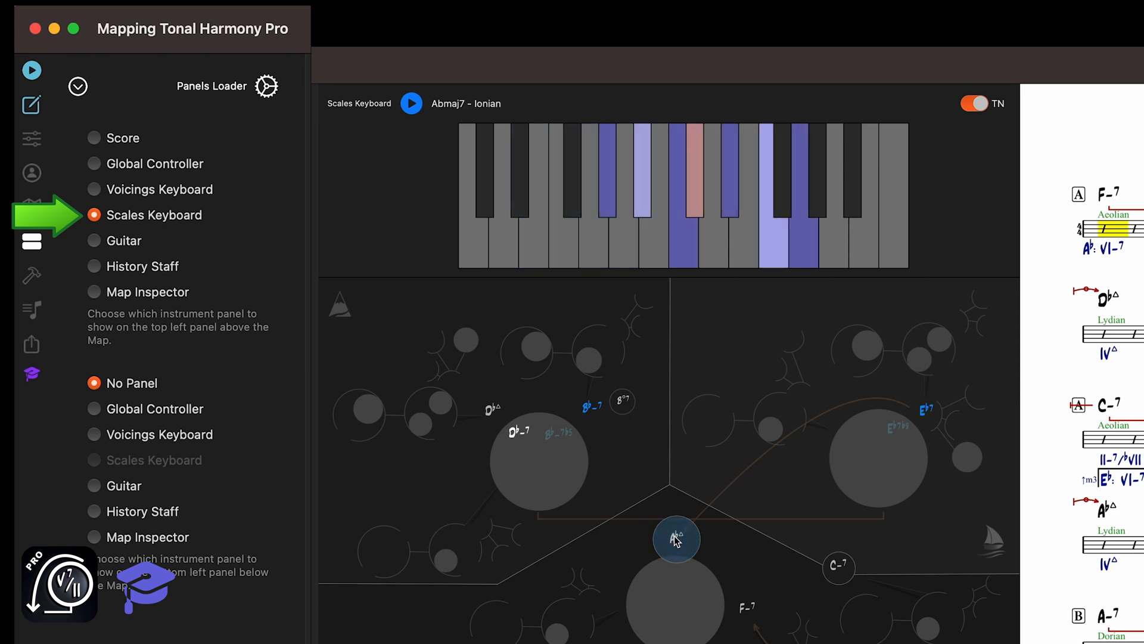
{"action": "left_click", "coordinate": [974, 102]}
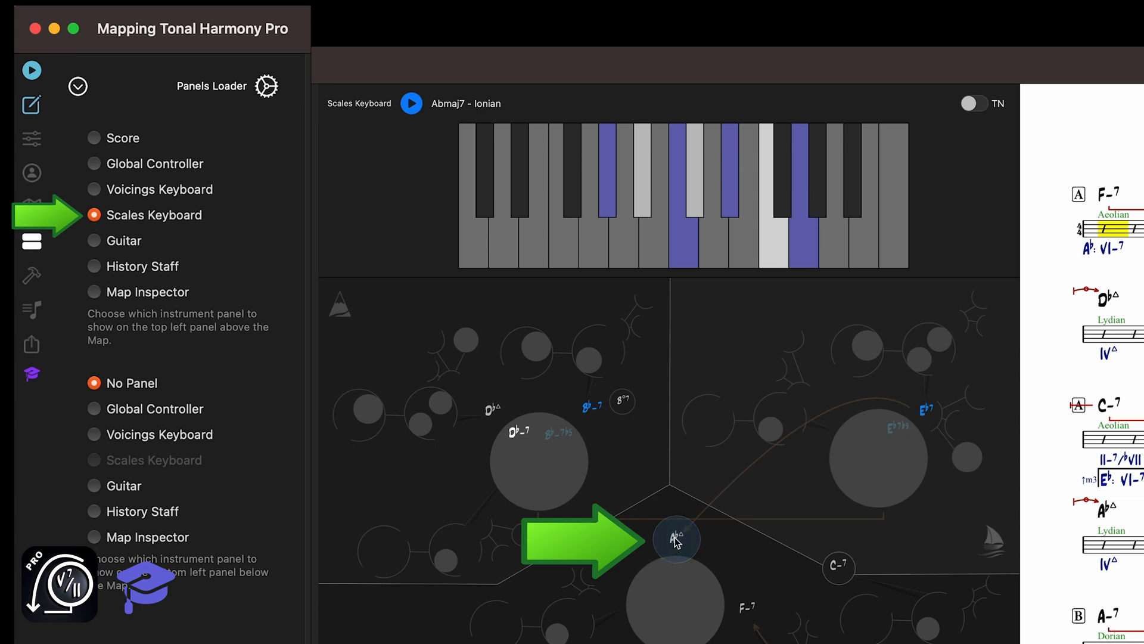
{"action": "left_click", "coordinate": [675, 540]}
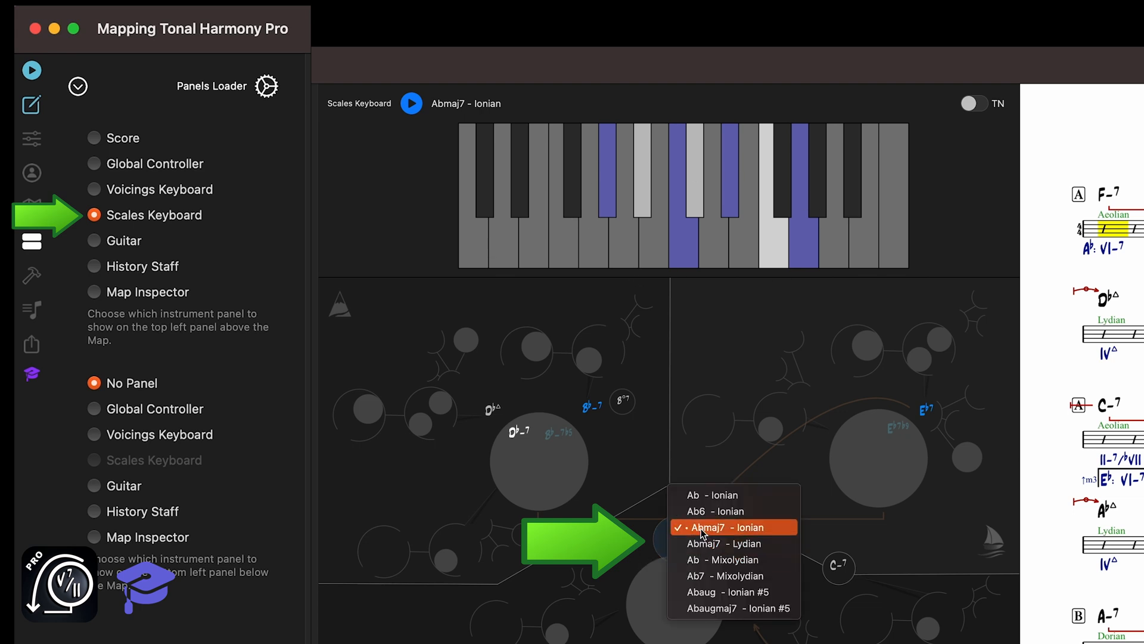
{"action": "mouse_move", "coordinate": [715, 453]}
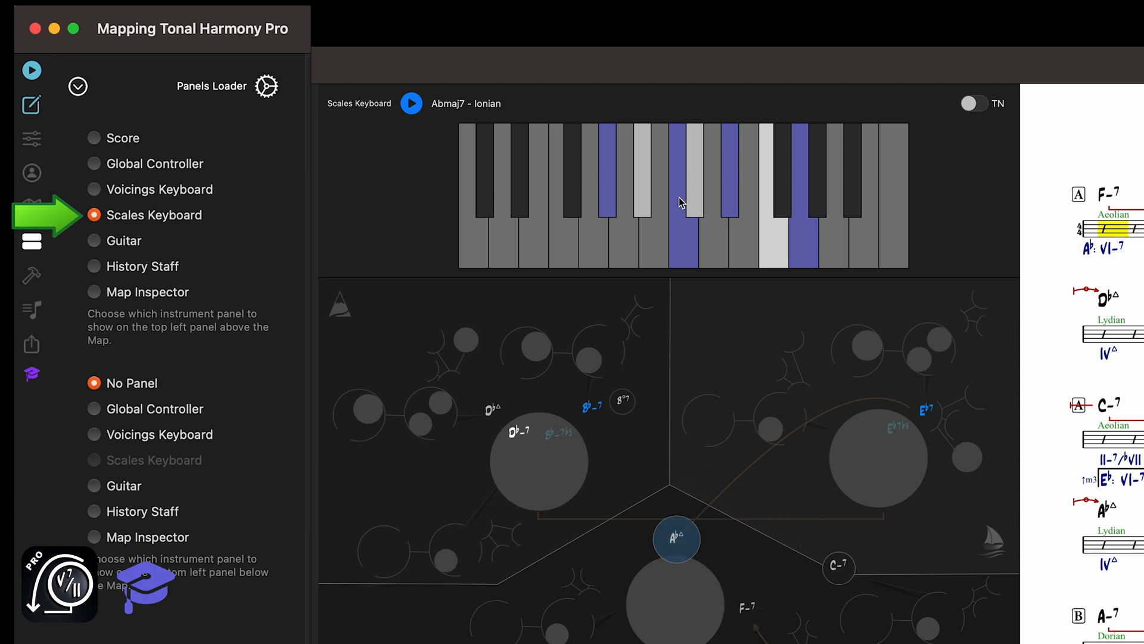
{"action": "mouse_move", "coordinate": [715, 295]}
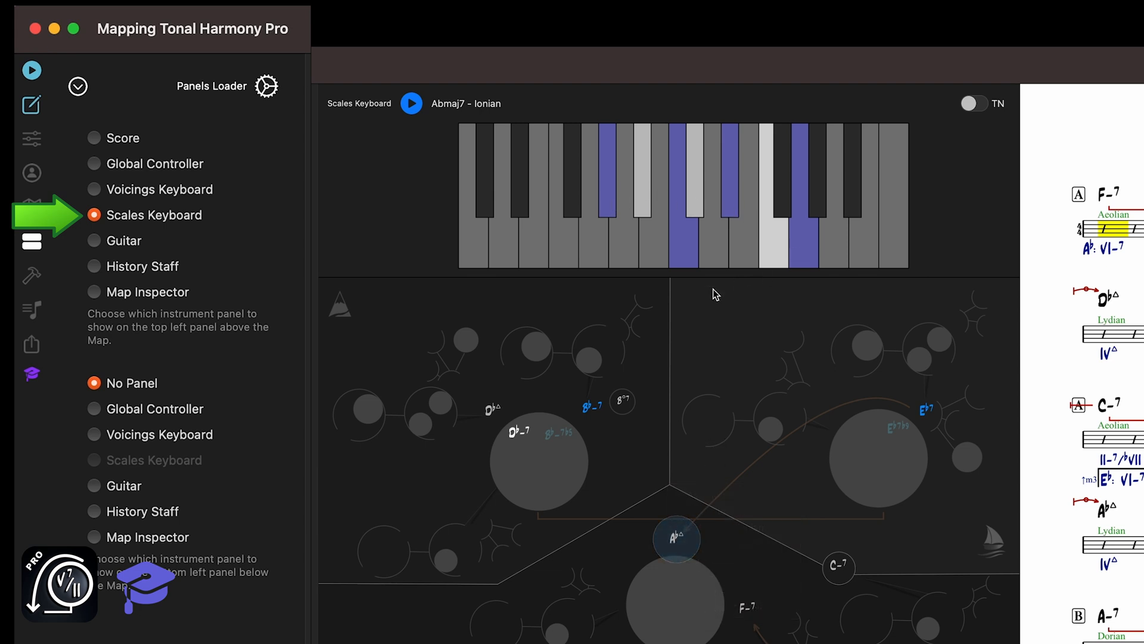
{"action": "mouse_move", "coordinate": [406, 204]}
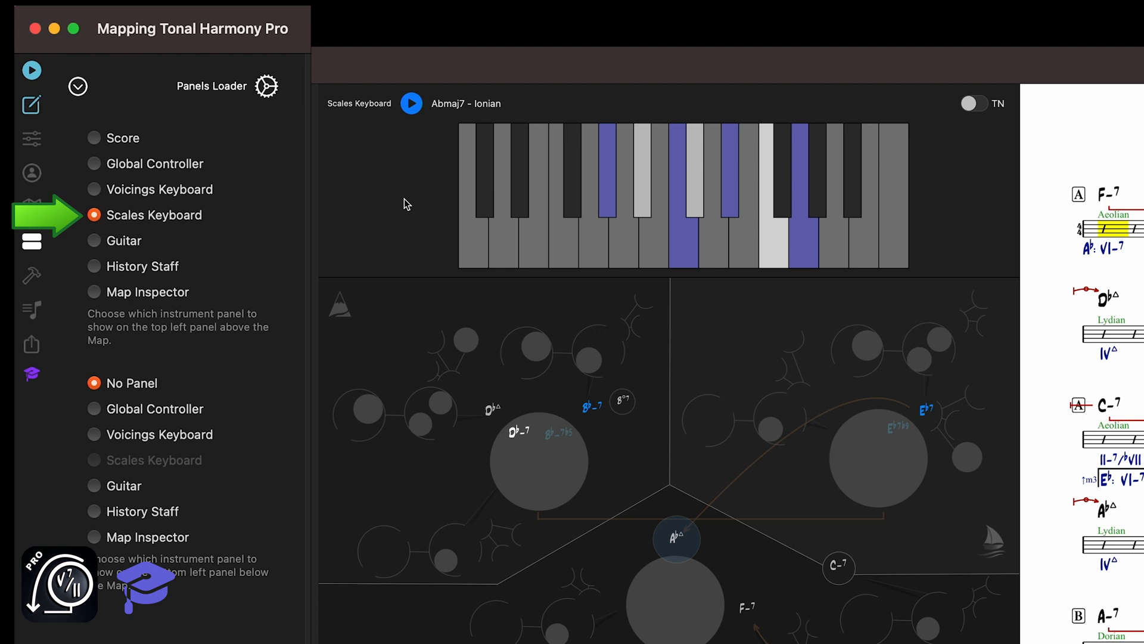
{"action": "mouse_move", "coordinate": [610, 212]}
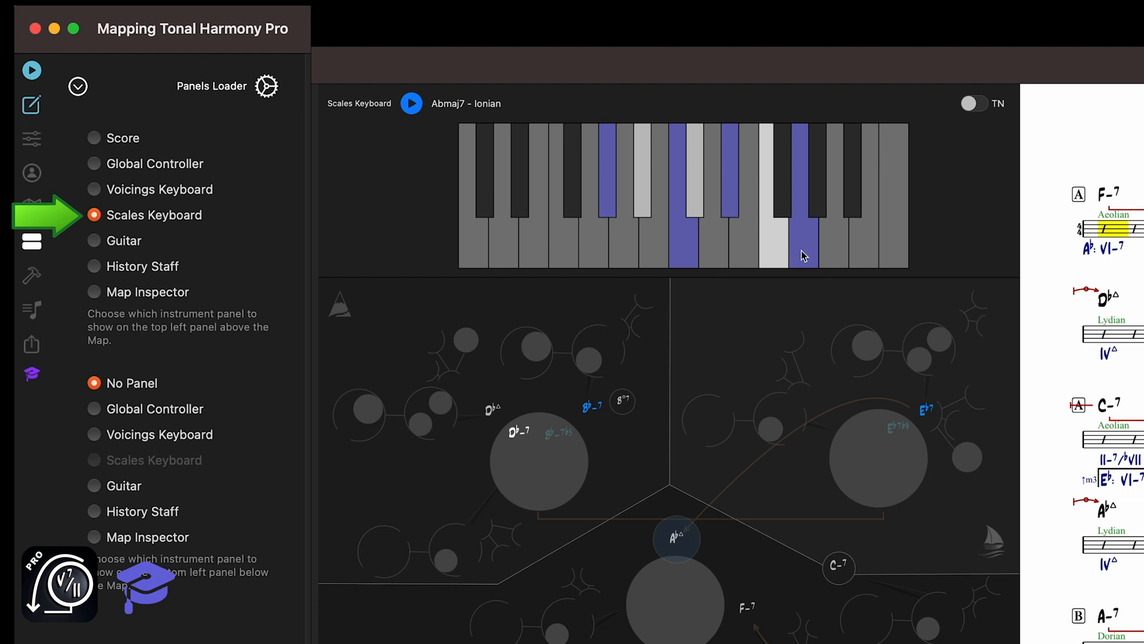
{"action": "mouse_move", "coordinate": [626, 184]}
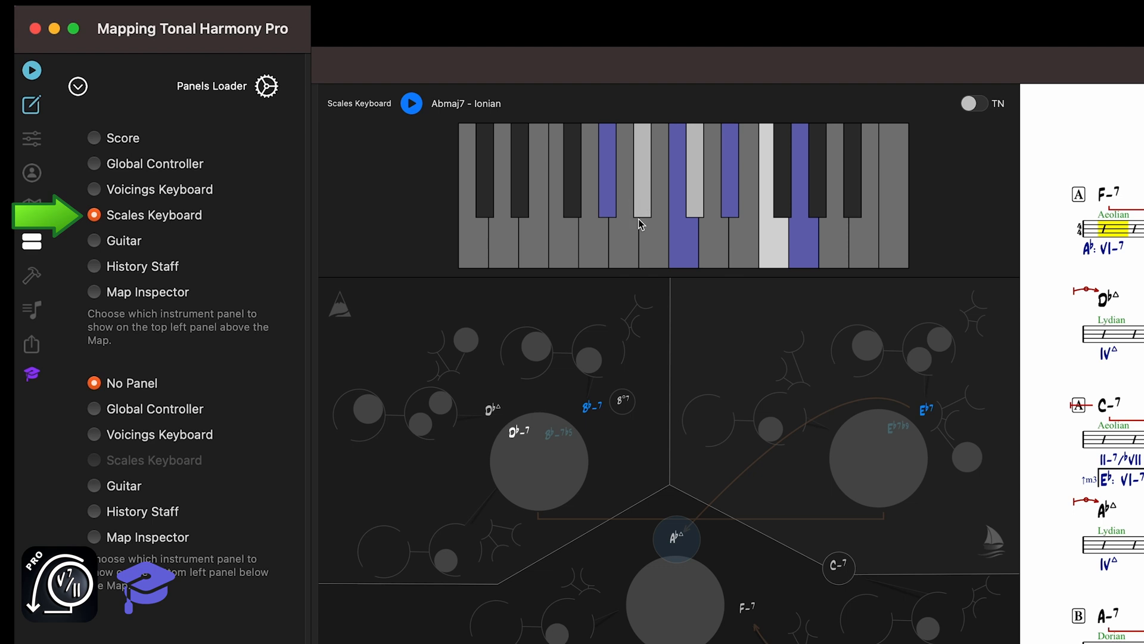
{"action": "mouse_move", "coordinate": [980, 132]}
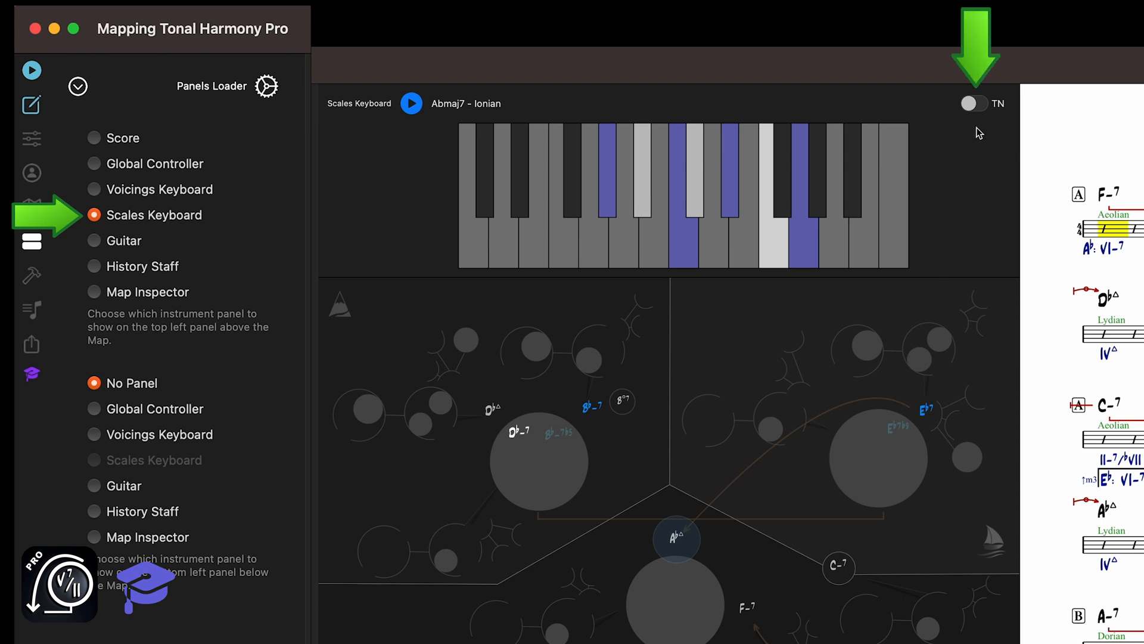
Step: Turn target-note highlighting back on and show the Eb7 Mixolydian scale
{"action": "left_click", "coordinate": [974, 102]}
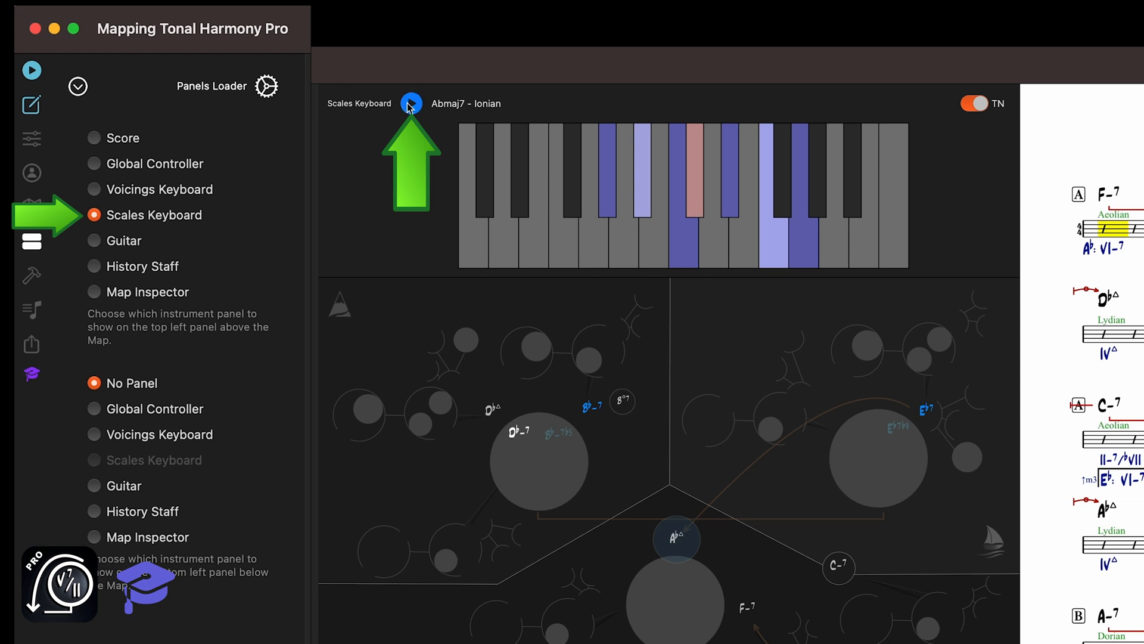
{"action": "mouse_move", "coordinate": [415, 113]}
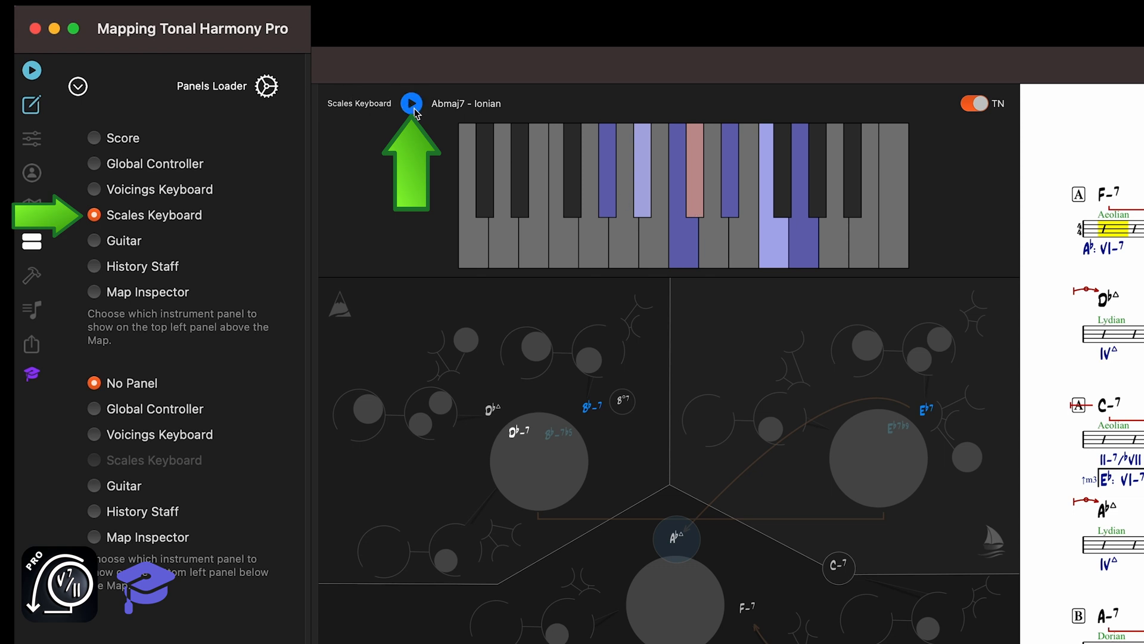
{"action": "left_click", "coordinate": [925, 406]}
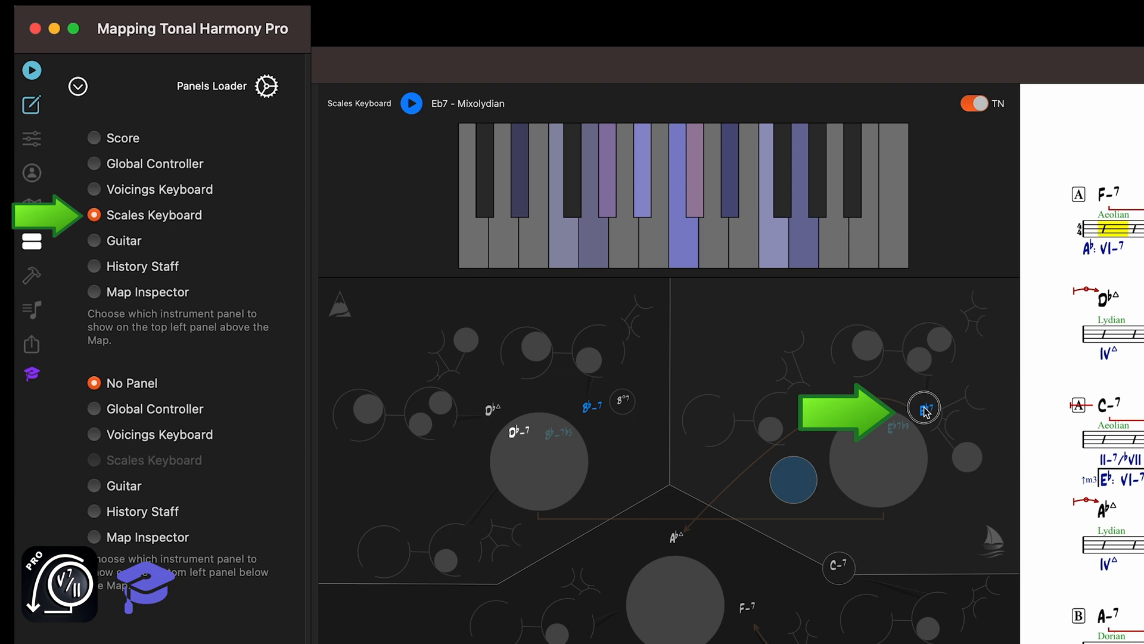
Step: Choose the Eb7b5 Altered scale from the Eb7 chord's alternatives
{"action": "left_click", "coordinate": [924, 407]}
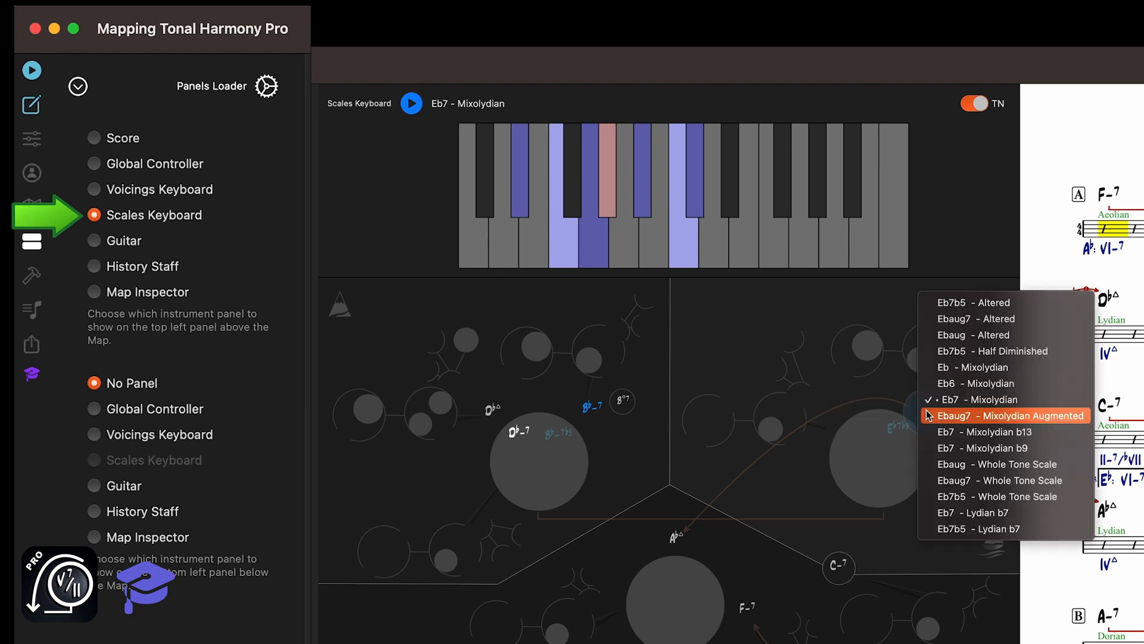
{"action": "mouse_move", "coordinate": [1004, 367]}
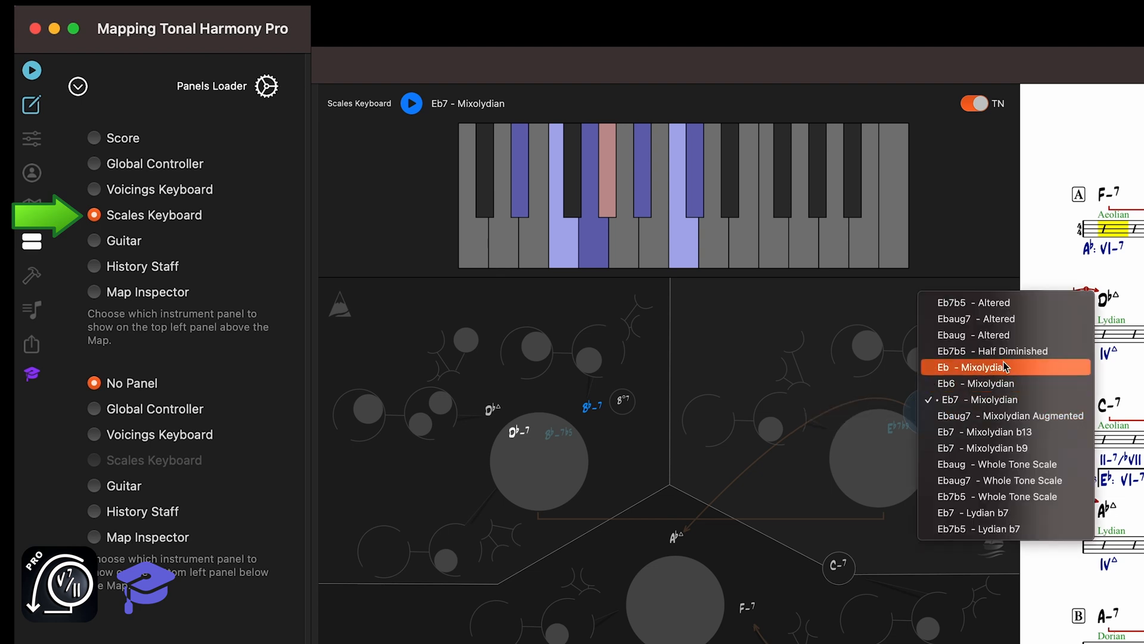
{"action": "mouse_move", "coordinate": [956, 302]}
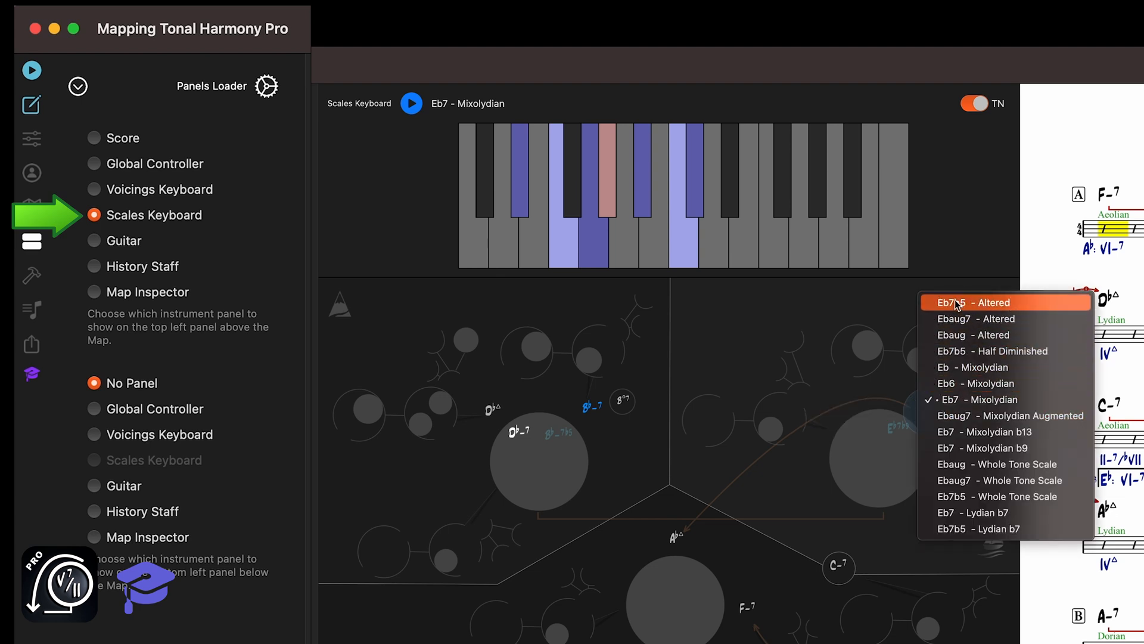
{"action": "left_click", "coordinate": [977, 302]}
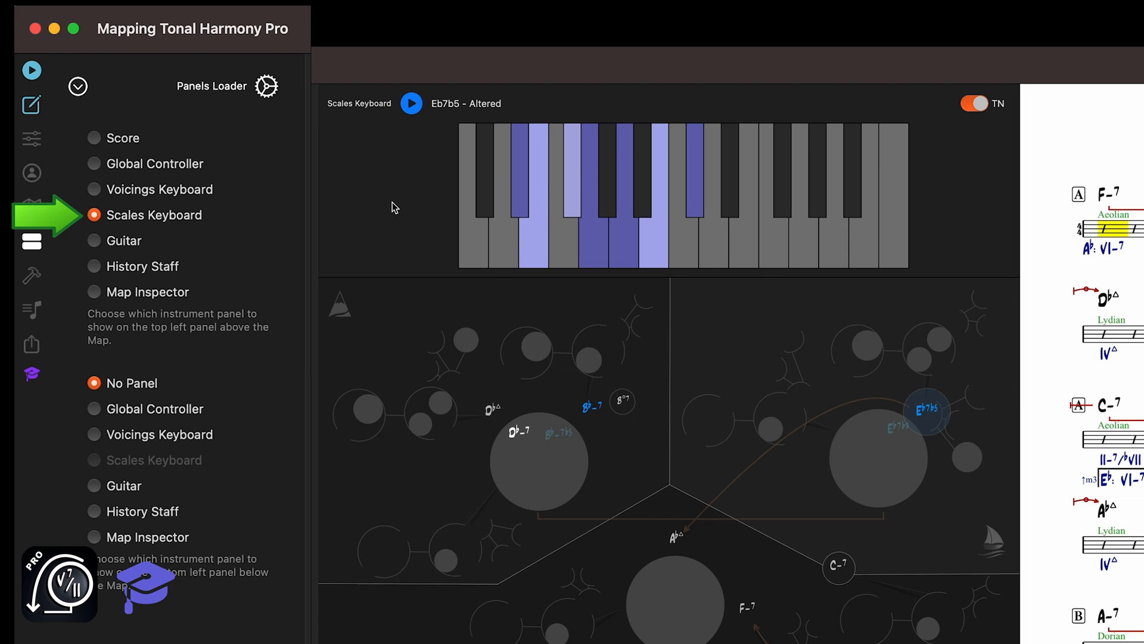
{"action": "mouse_move", "coordinate": [700, 201]}
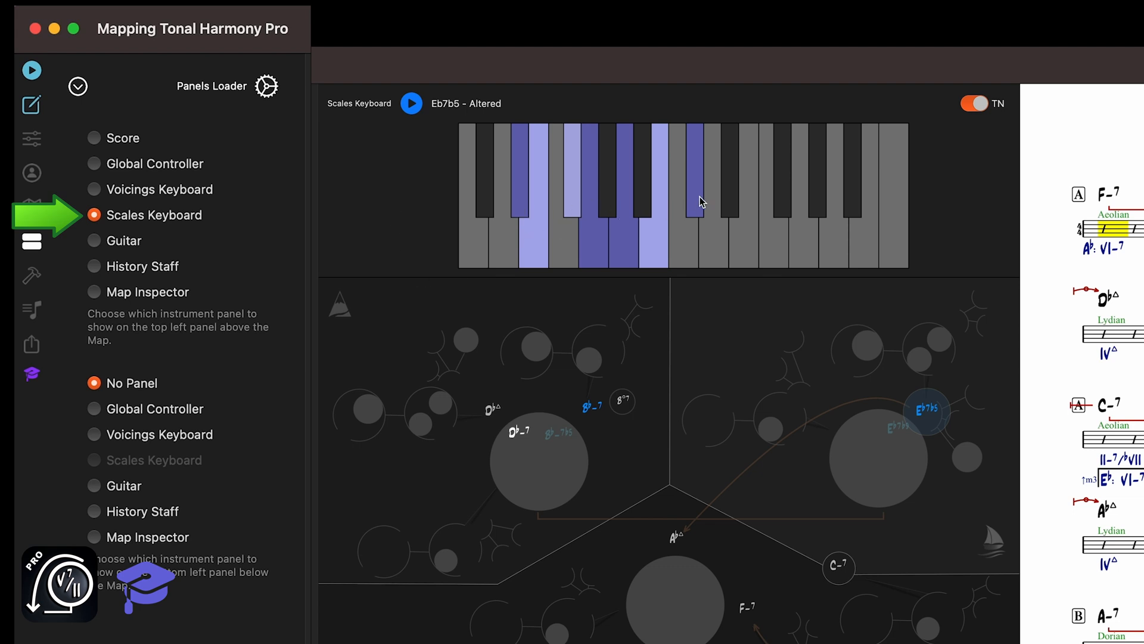
{"action": "mouse_move", "coordinate": [536, 261]}
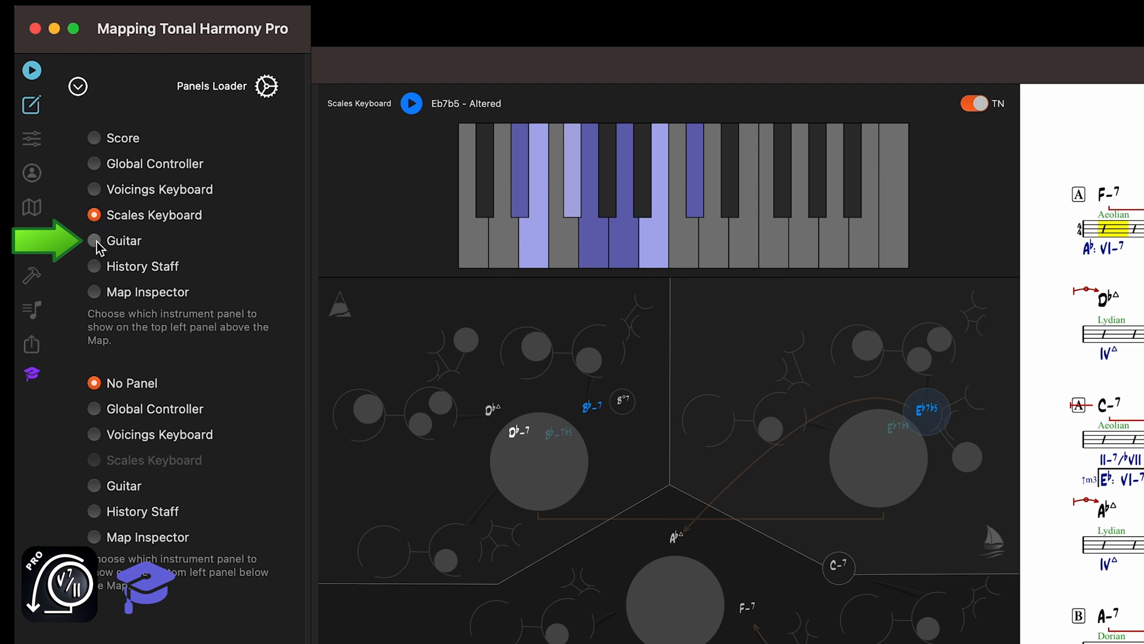
Step: Load the Guitar fretboard above the map and step through Abmaj7 Ionian voicings
{"action": "left_click", "coordinate": [94, 240]}
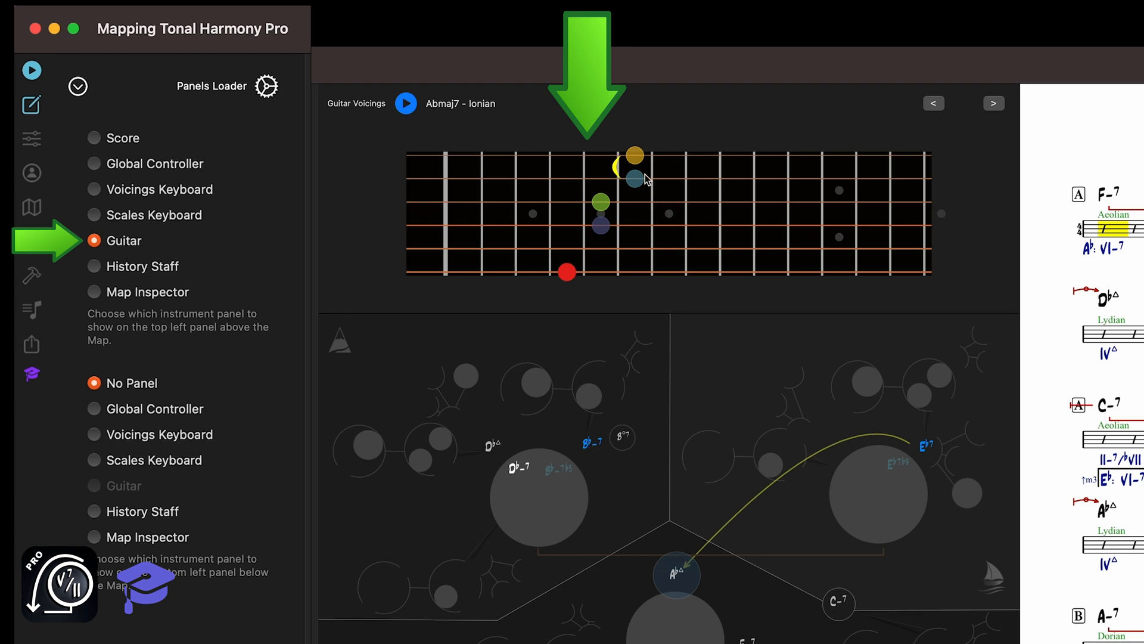
{"action": "mouse_move", "coordinate": [690, 509]}
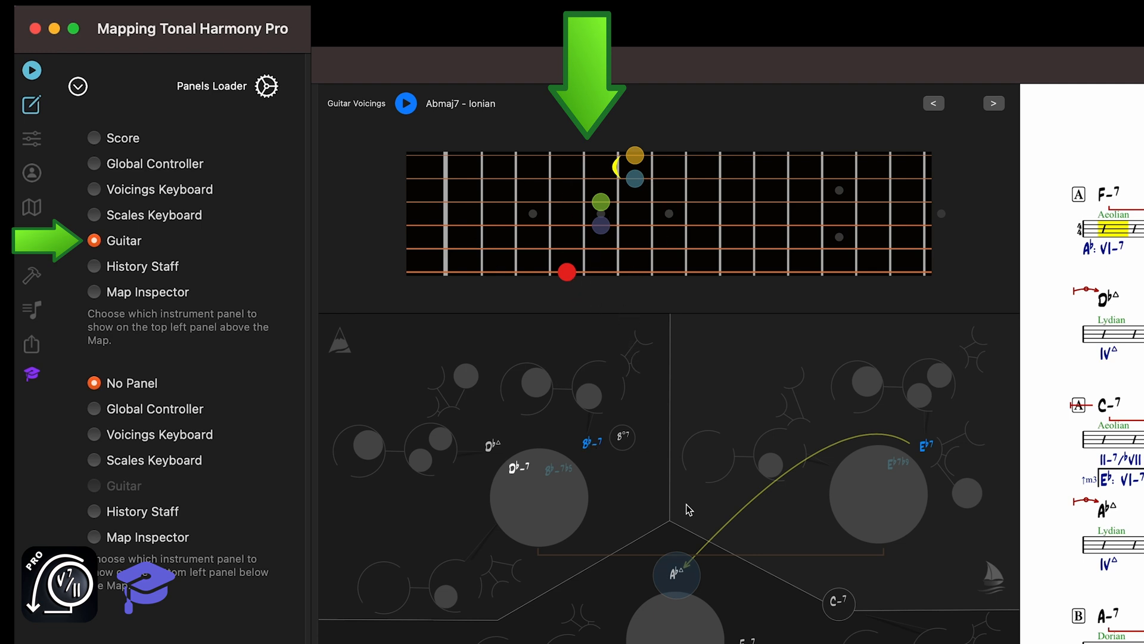
{"action": "mouse_move", "coordinate": [694, 528]}
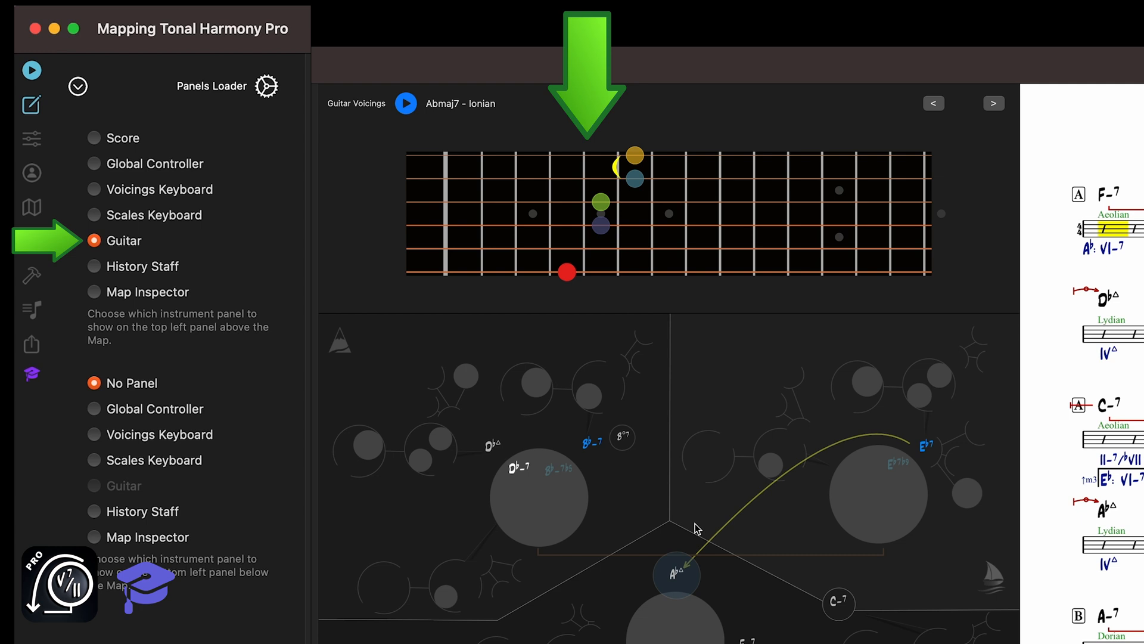
{"action": "mouse_move", "coordinate": [910, 453]}
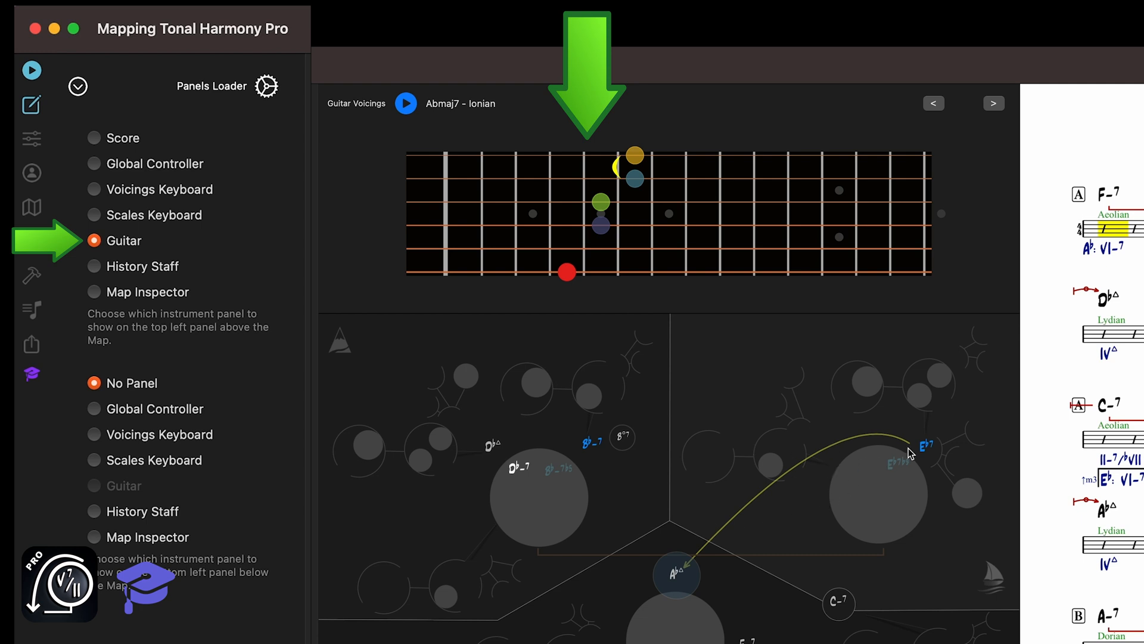
{"action": "mouse_move", "coordinate": [712, 489]}
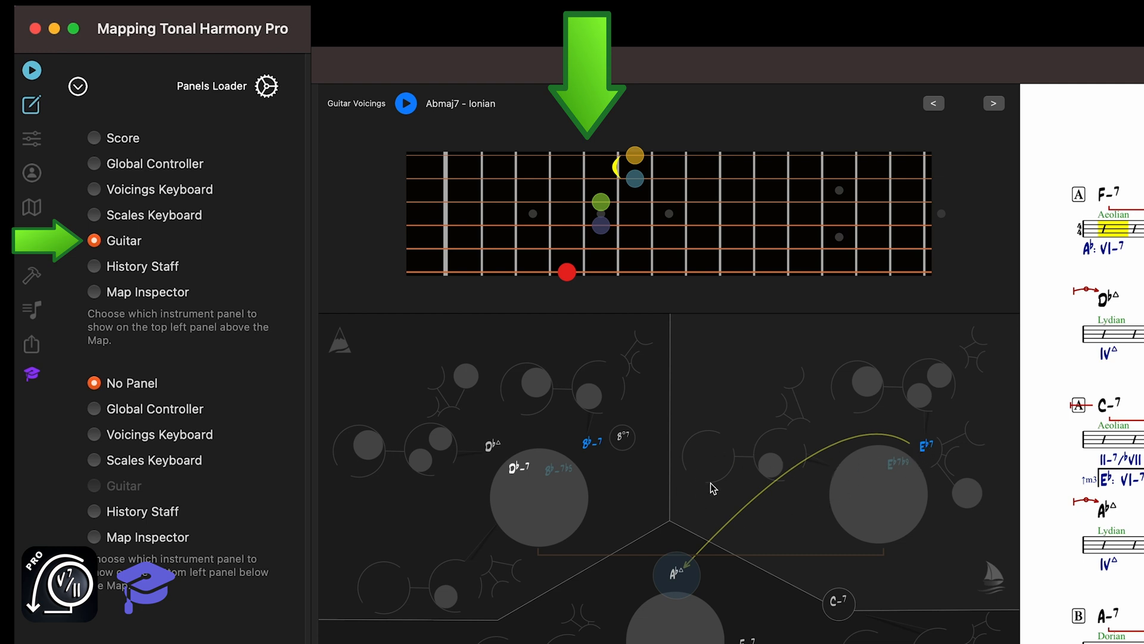
{"action": "mouse_move", "coordinate": [632, 145]}
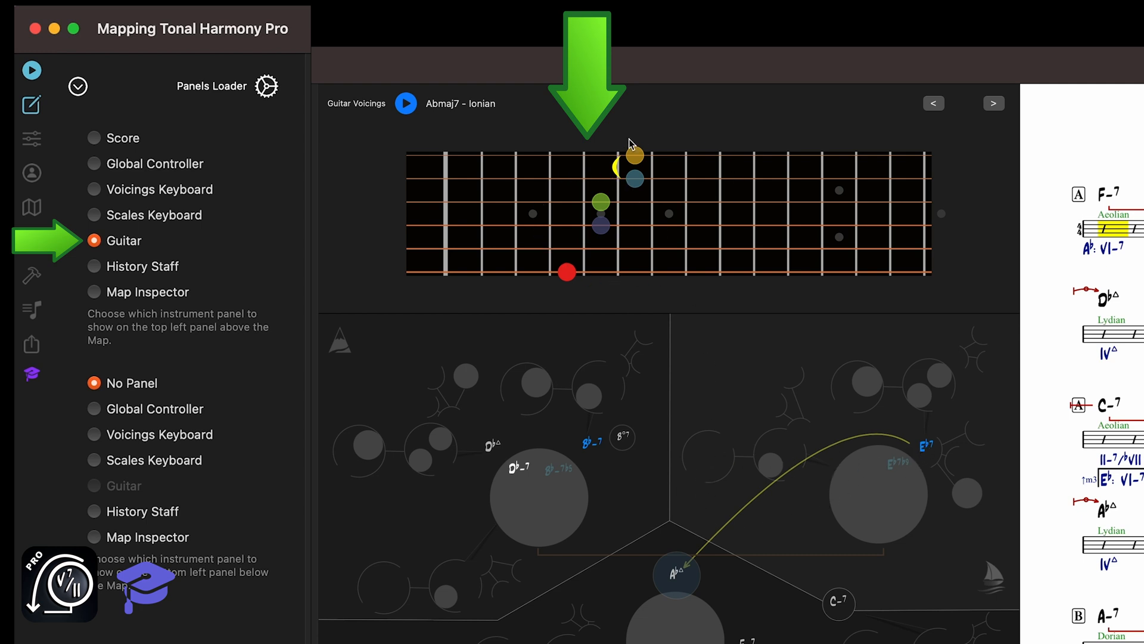
{"action": "mouse_move", "coordinate": [599, 479]}
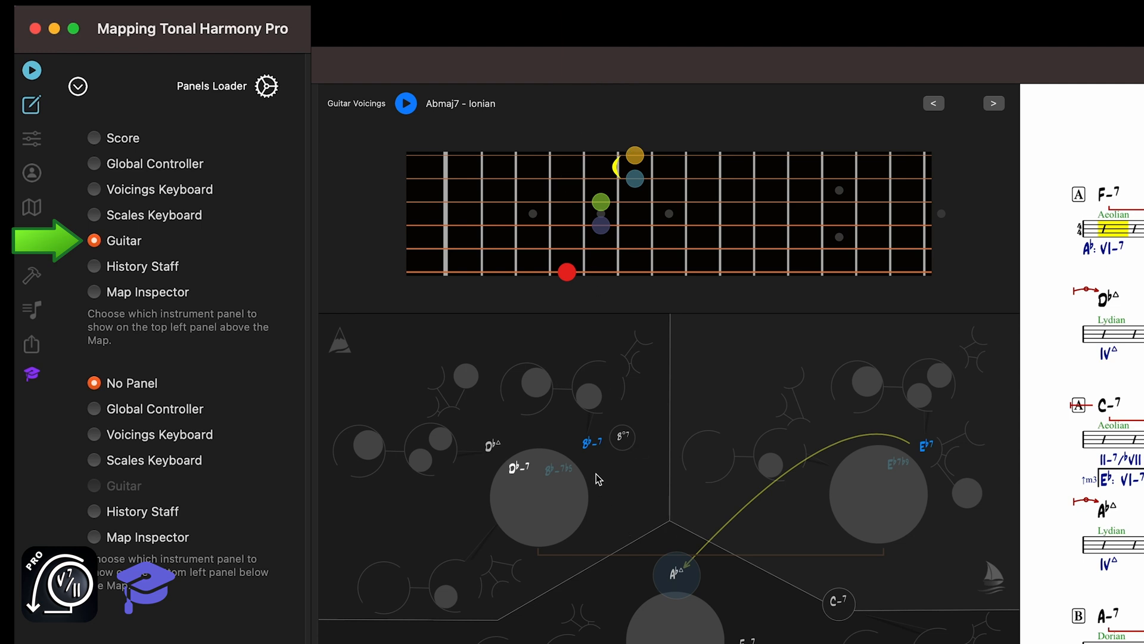
{"action": "left_click", "coordinate": [592, 444]}
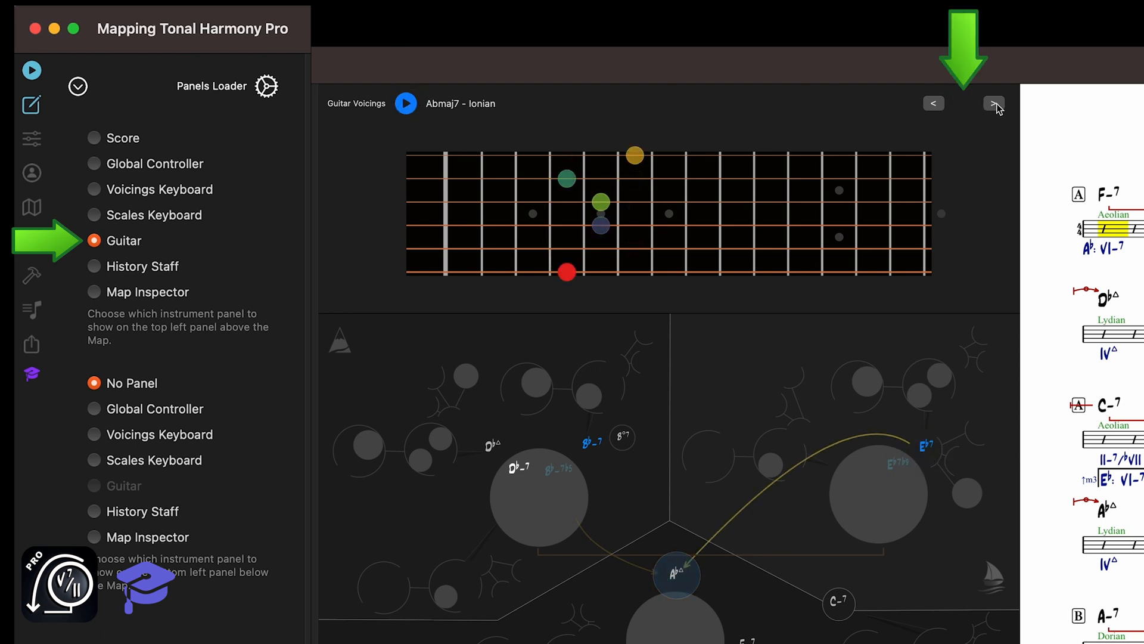
{"action": "left_click", "coordinate": [994, 102]}
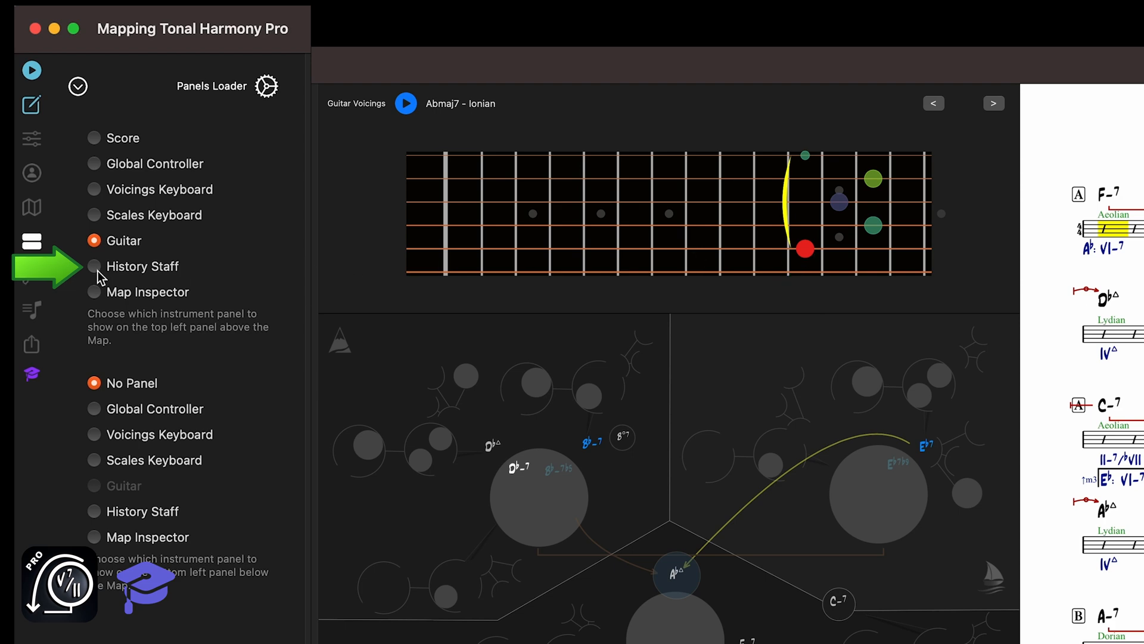
Step: Load the History Staff above the map, then replace it with the Map Inspector
{"action": "left_click", "coordinate": [94, 265]}
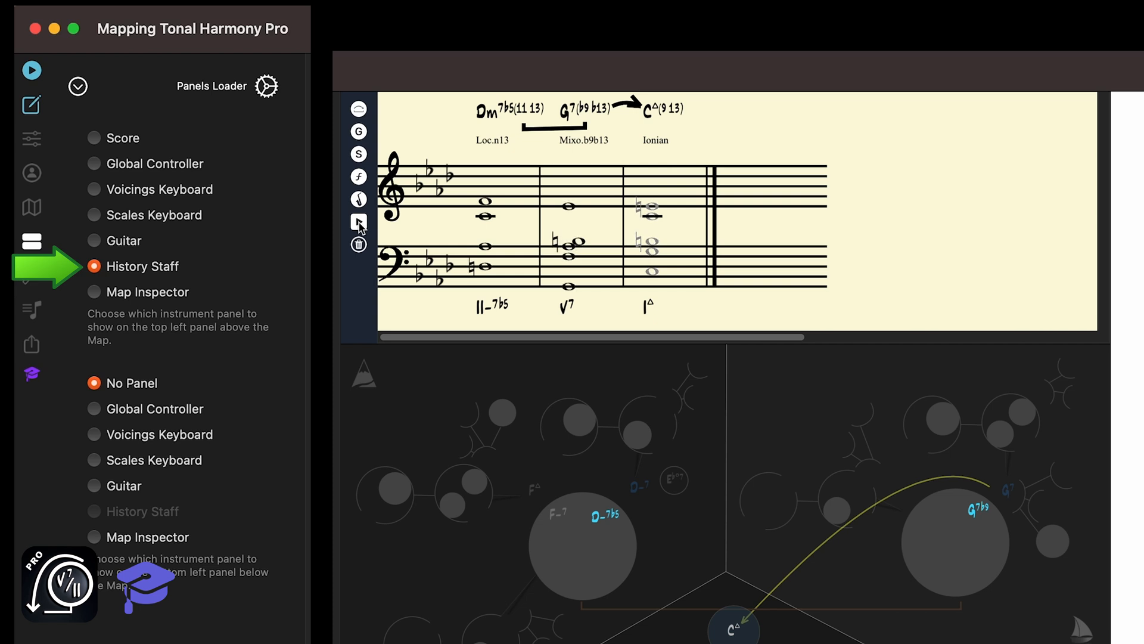
{"action": "mouse_move", "coordinate": [389, 222]}
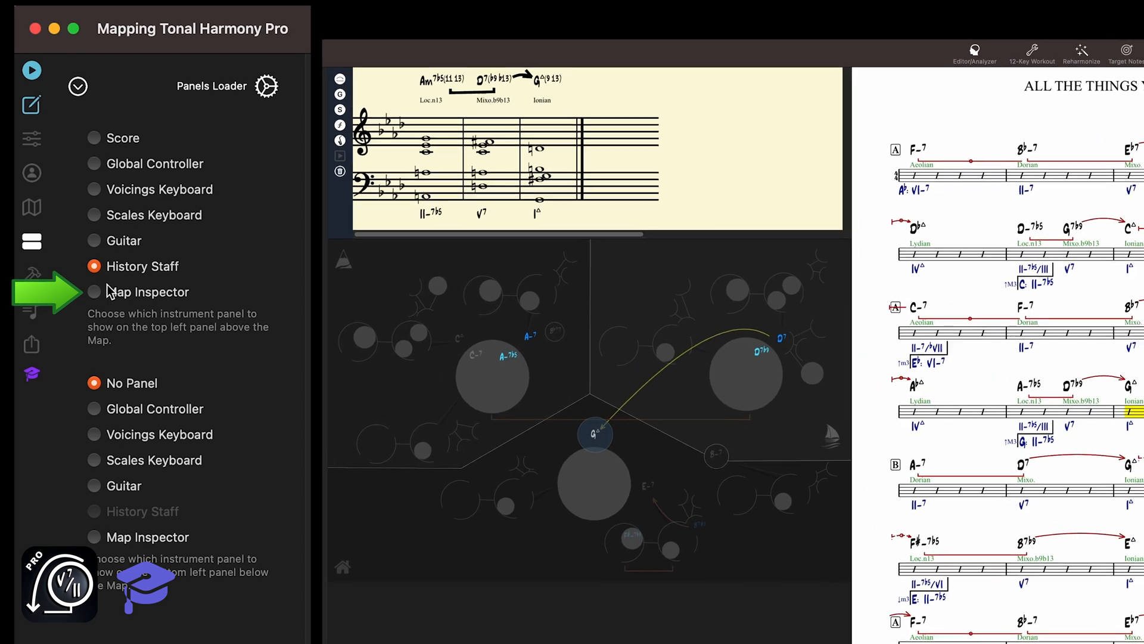
{"action": "left_click", "coordinate": [93, 290]}
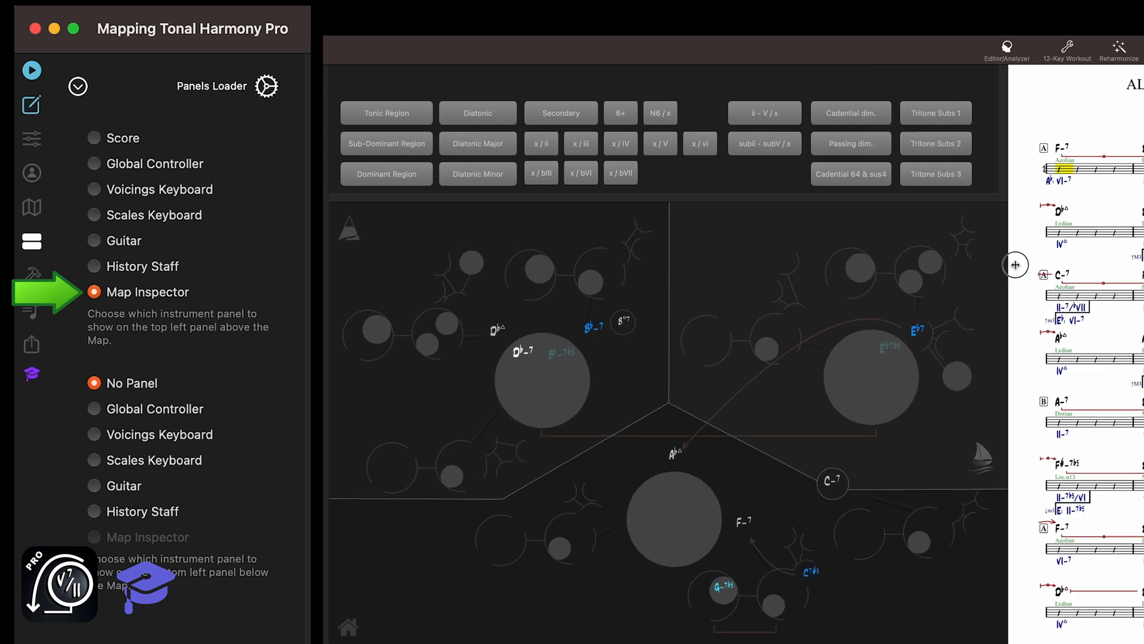
Step: Filter the map by Tonic Region, Dominant Region, Diatonic and Diatonic Minor categories
{"action": "left_click", "coordinate": [386, 112]}
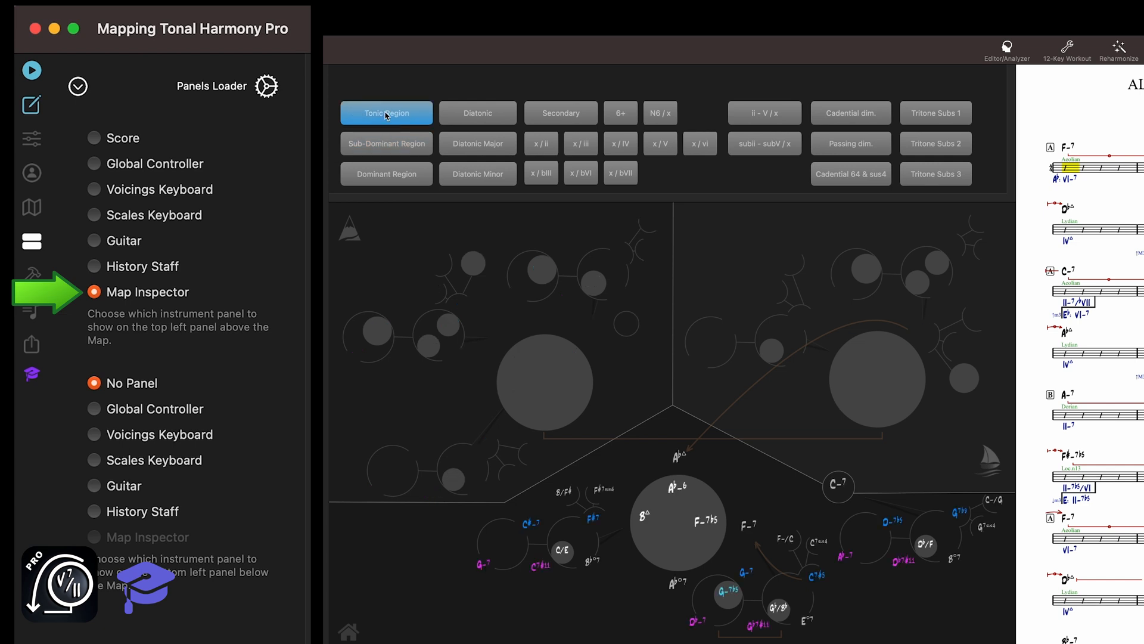
{"action": "left_click", "coordinate": [386, 174]}
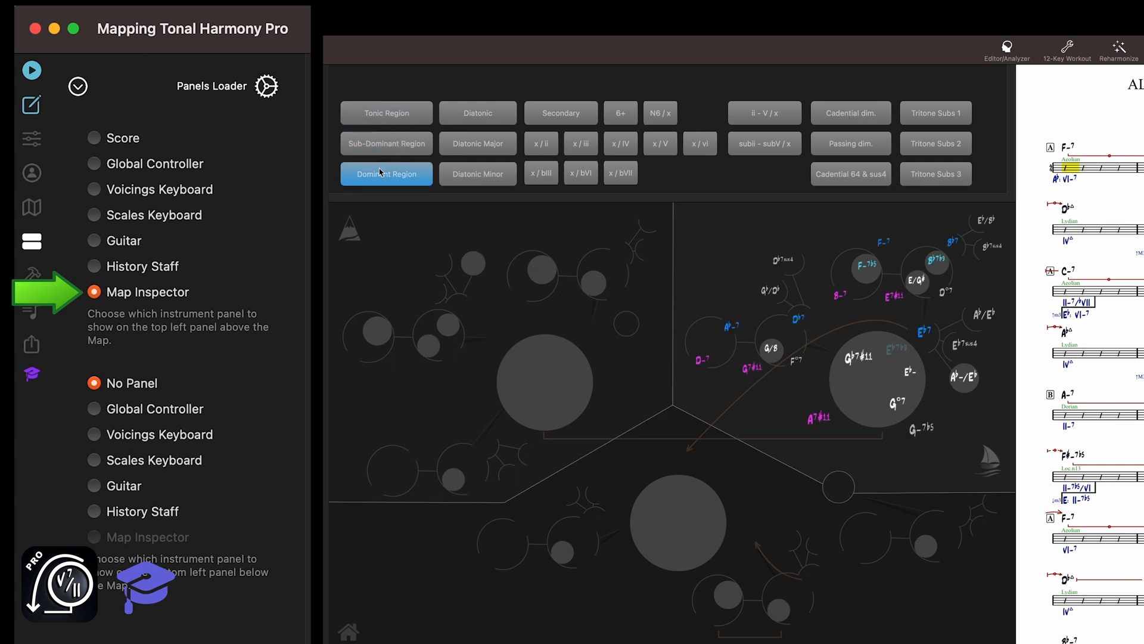
{"action": "left_click", "coordinate": [478, 112]}
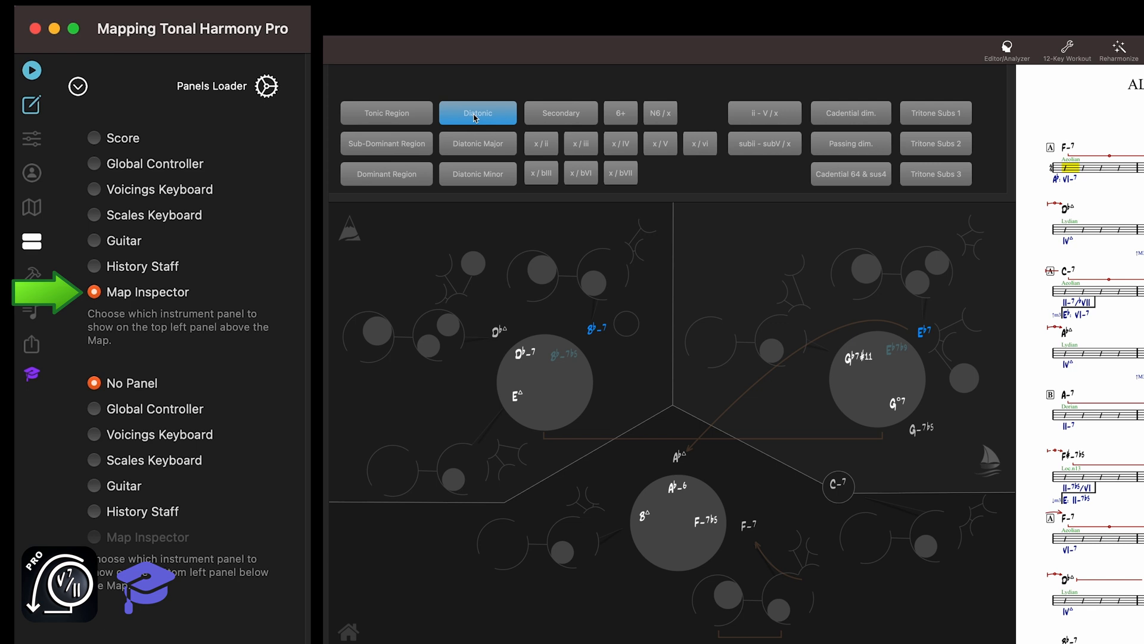
{"action": "left_click", "coordinate": [476, 174]}
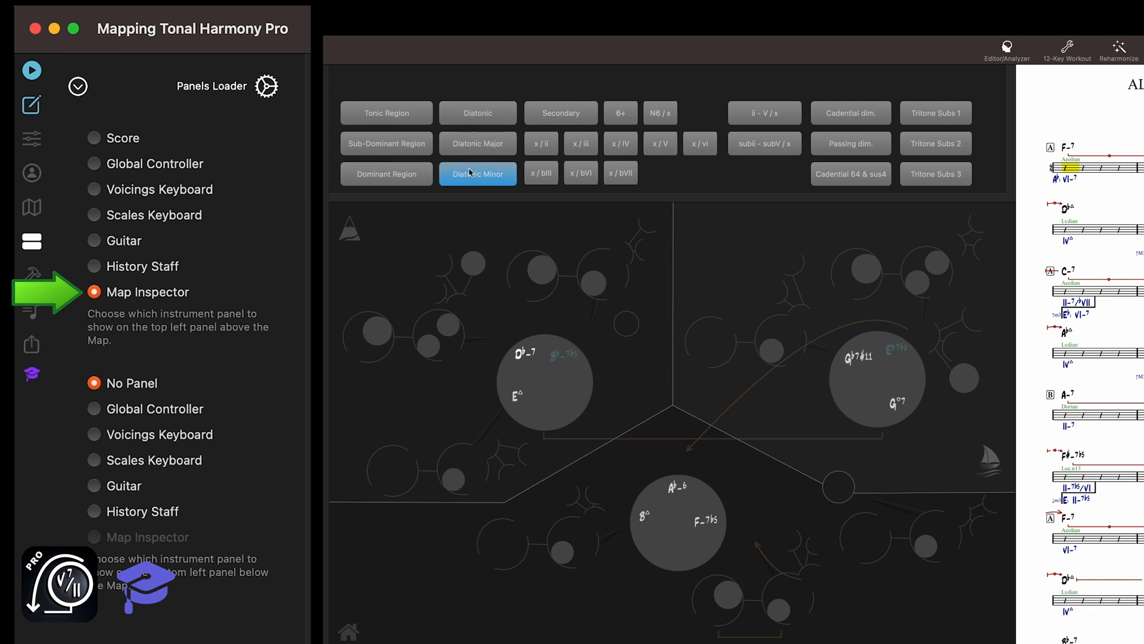
Step: Show Secondary chords, narrow to x/ii, then clear the chord filter
{"action": "left_click", "coordinate": [561, 113]}
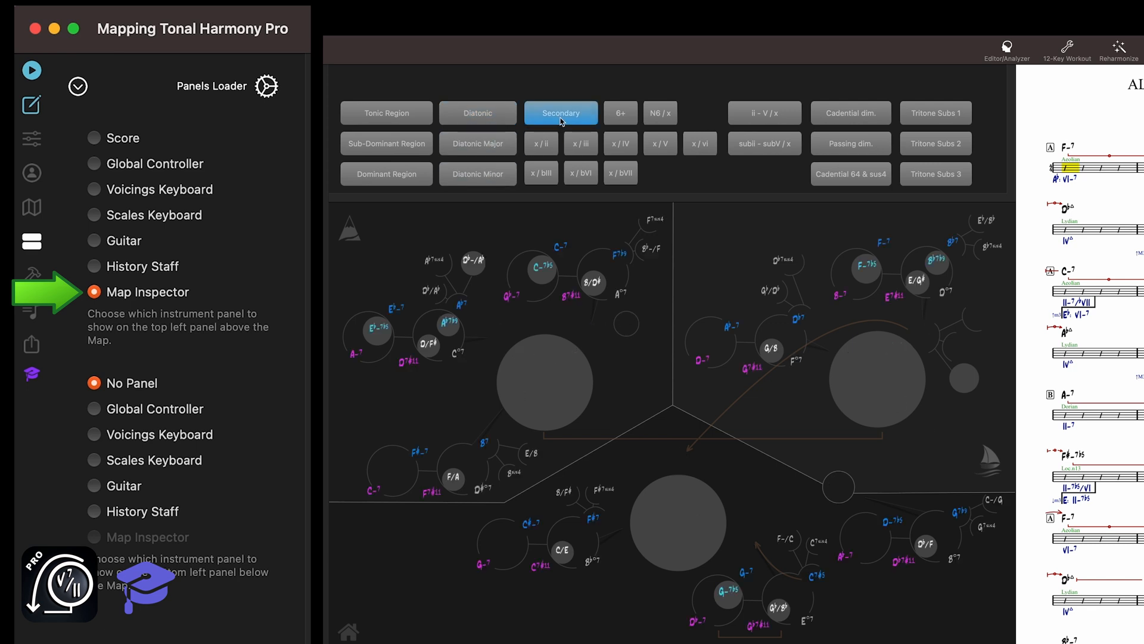
{"action": "left_click", "coordinate": [541, 143]}
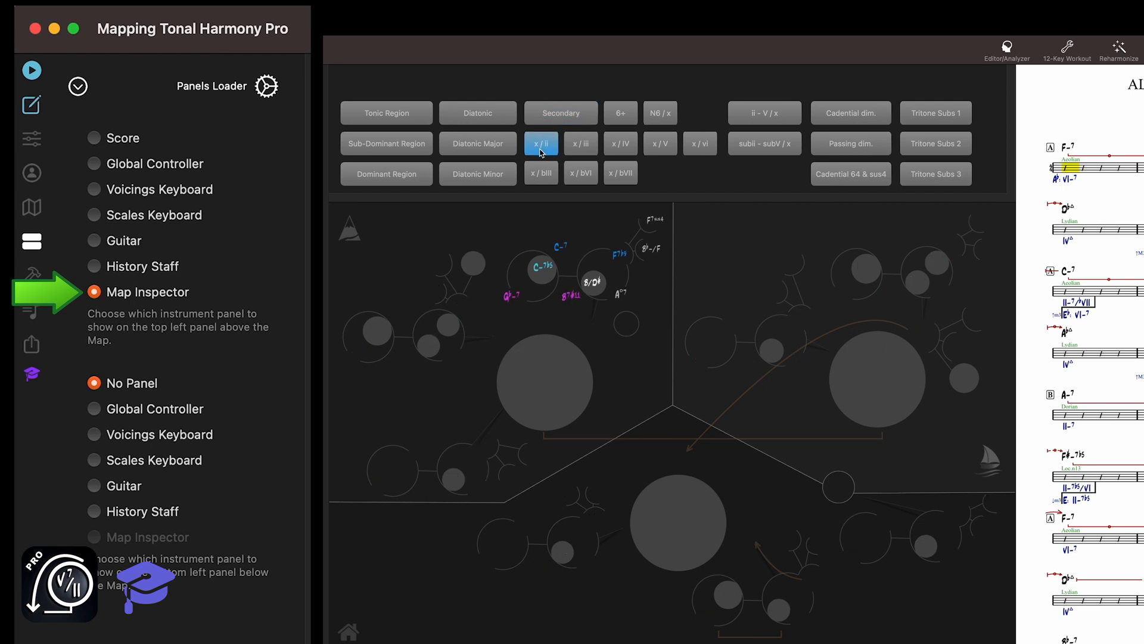
{"action": "left_click", "coordinate": [580, 172]}
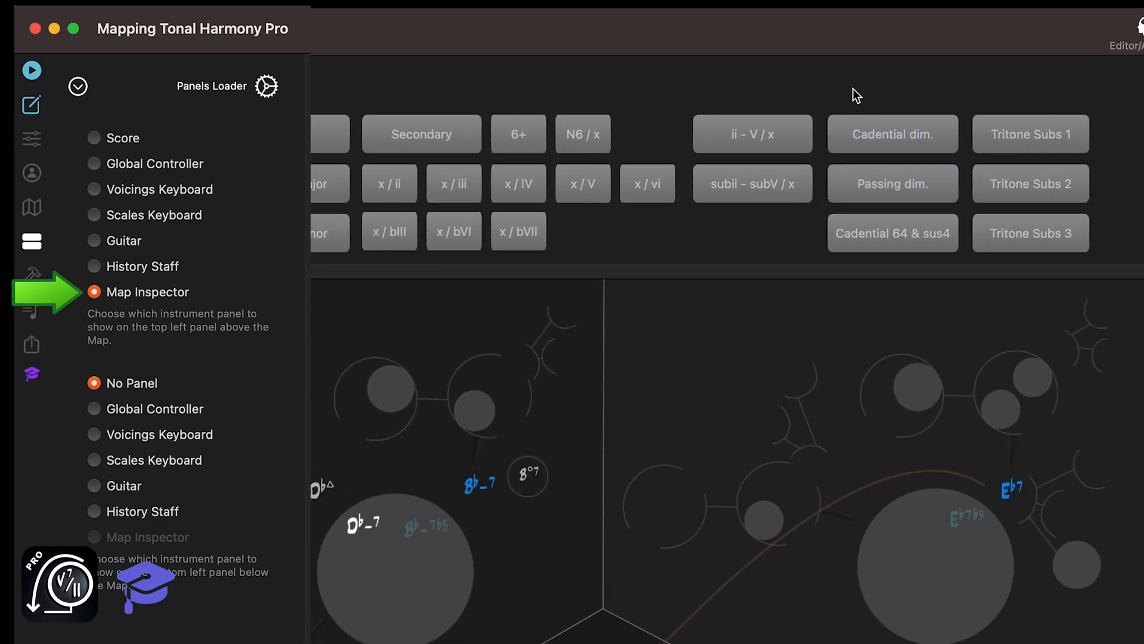
{"action": "mouse_move", "coordinate": [530, 92]}
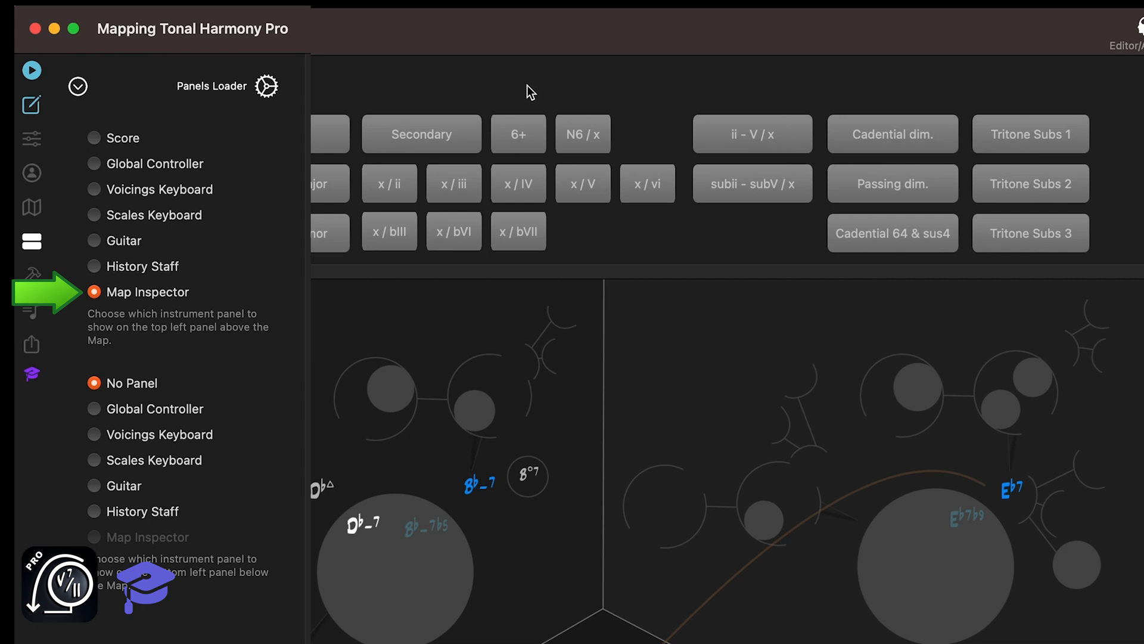
Step: Filter the map to 6+ chords, then to magenta subii–subV substitute pairs in all regions
{"action": "left_click", "coordinate": [518, 133]}
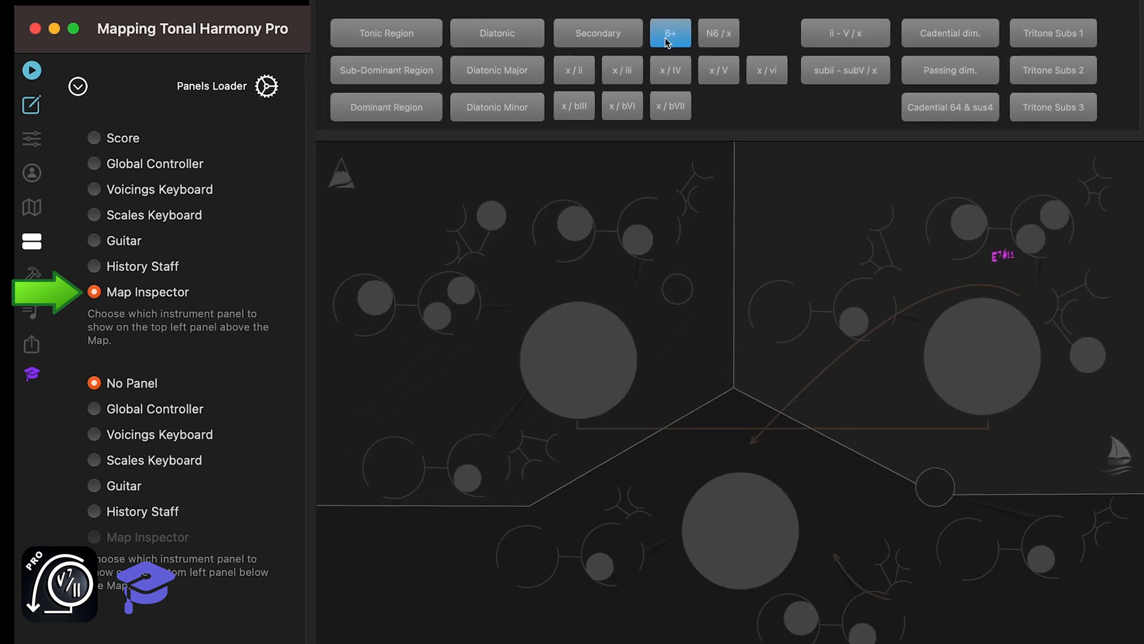
{"action": "left_click", "coordinate": [845, 71]}
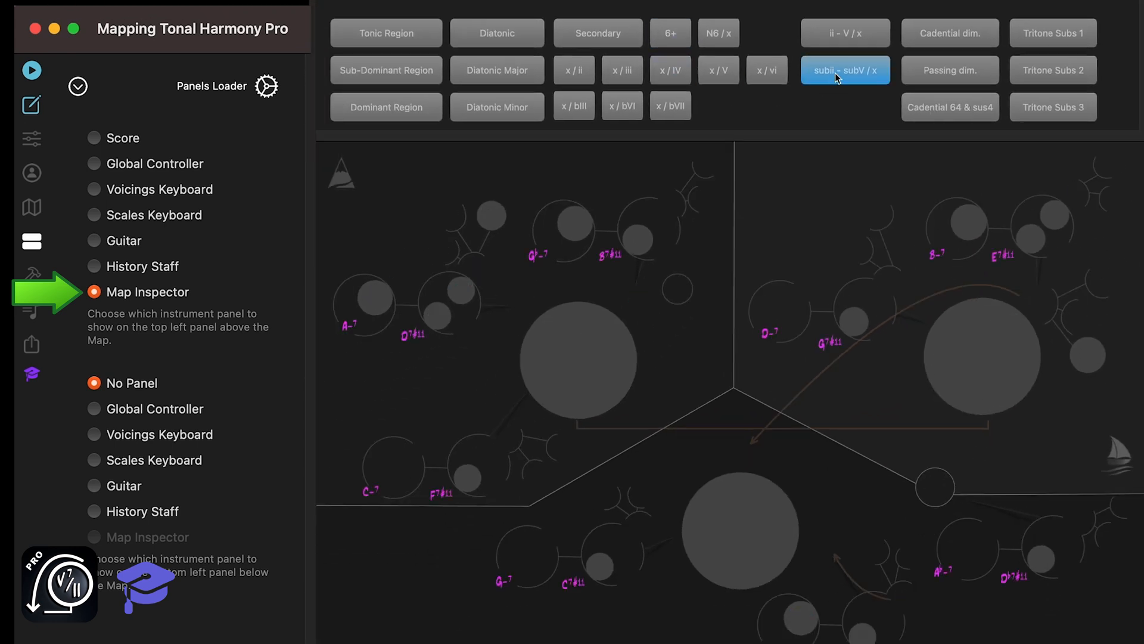